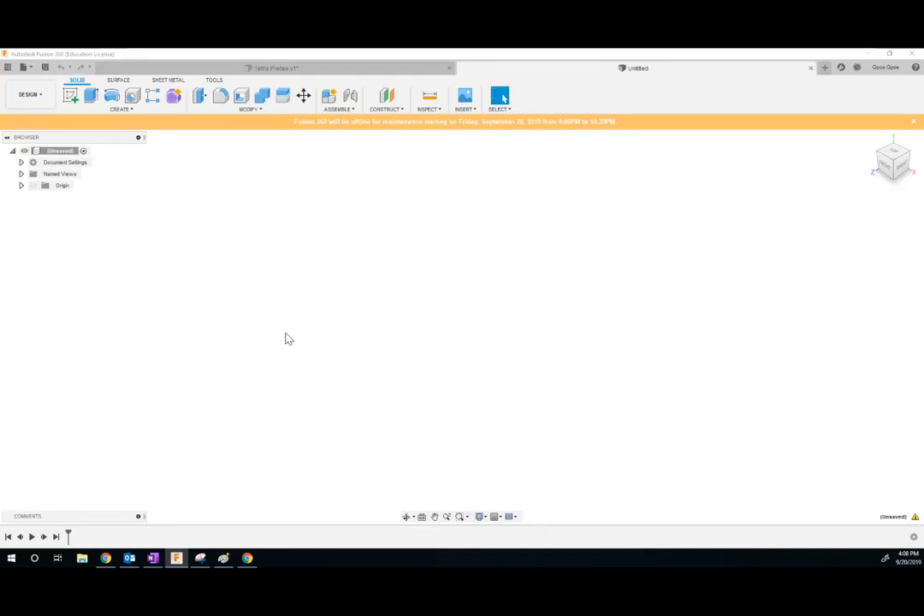
{"action": "mouse_move", "coordinate": [277, 334]}
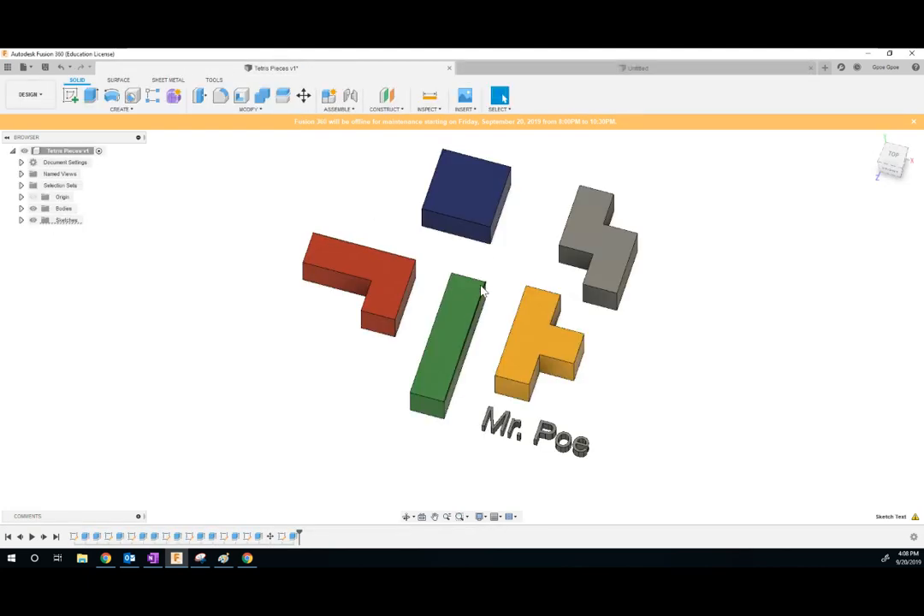
Save the empty design as 'tetris piece or something' in My First Project
{"action": "left_click", "coordinate": [637, 68]}
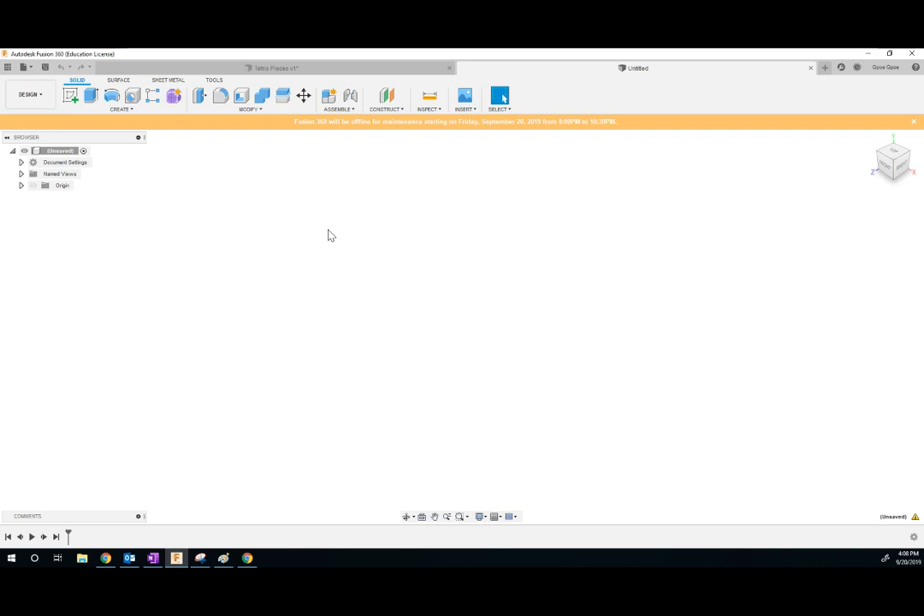
{"action": "mouse_move", "coordinate": [272, 195]}
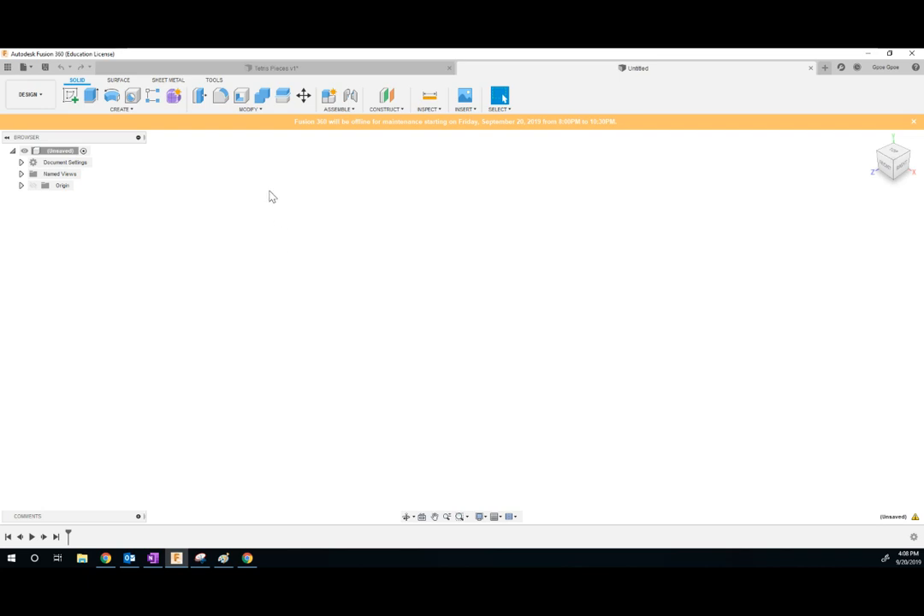
{"action": "mouse_move", "coordinate": [592, 335]}
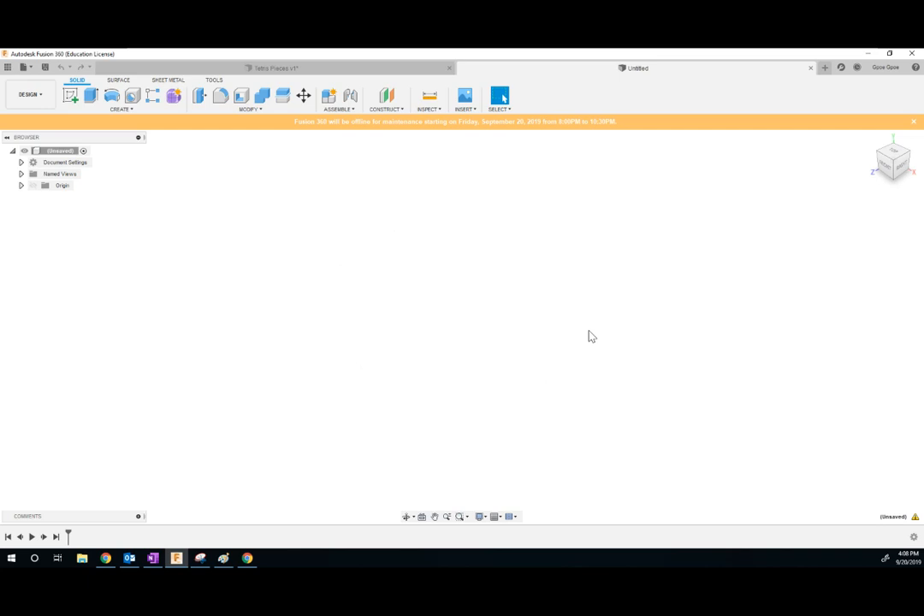
{"action": "mouse_move", "coordinate": [525, 334]}
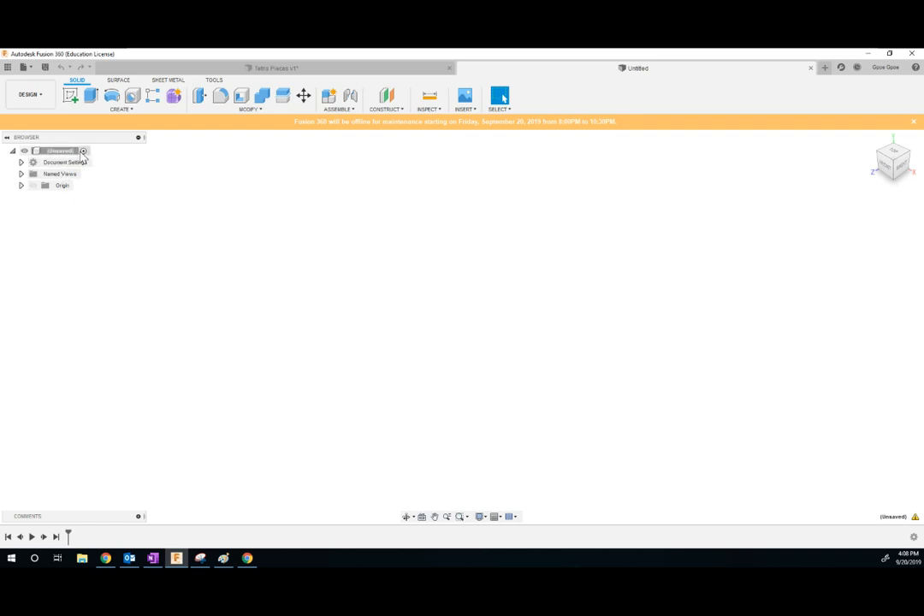
{"action": "mouse_move", "coordinate": [28, 70]}
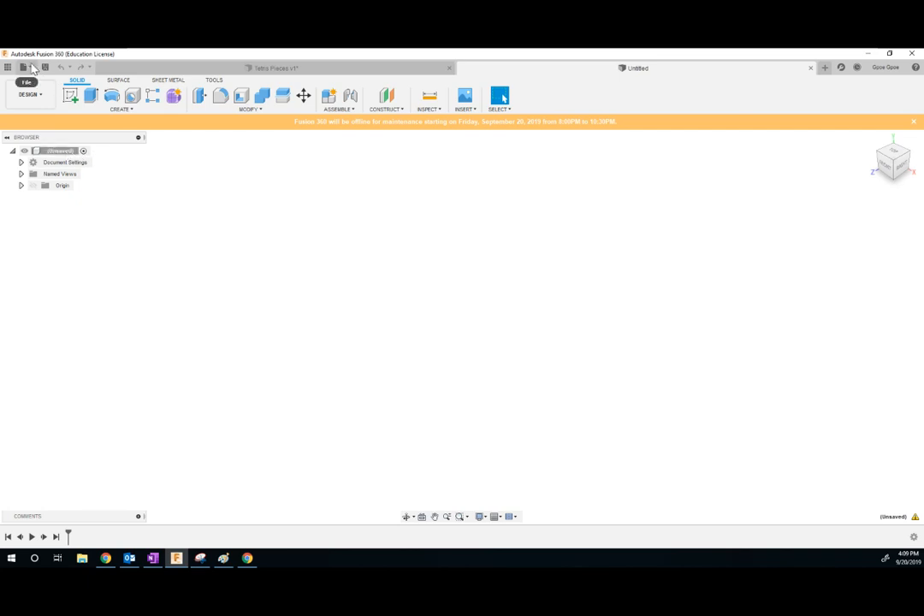
{"action": "left_click", "coordinate": [27, 68]}
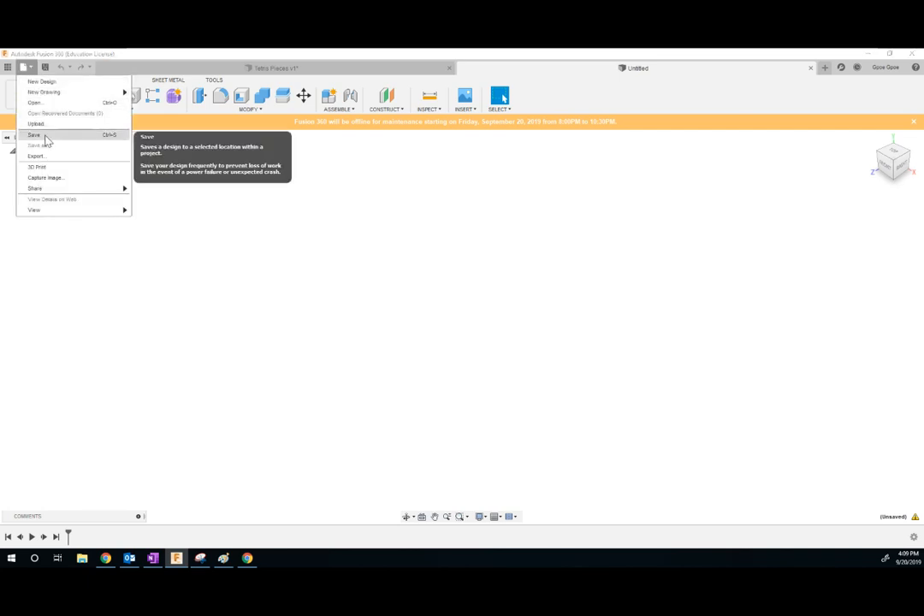
{"action": "left_click", "coordinate": [34, 136]}
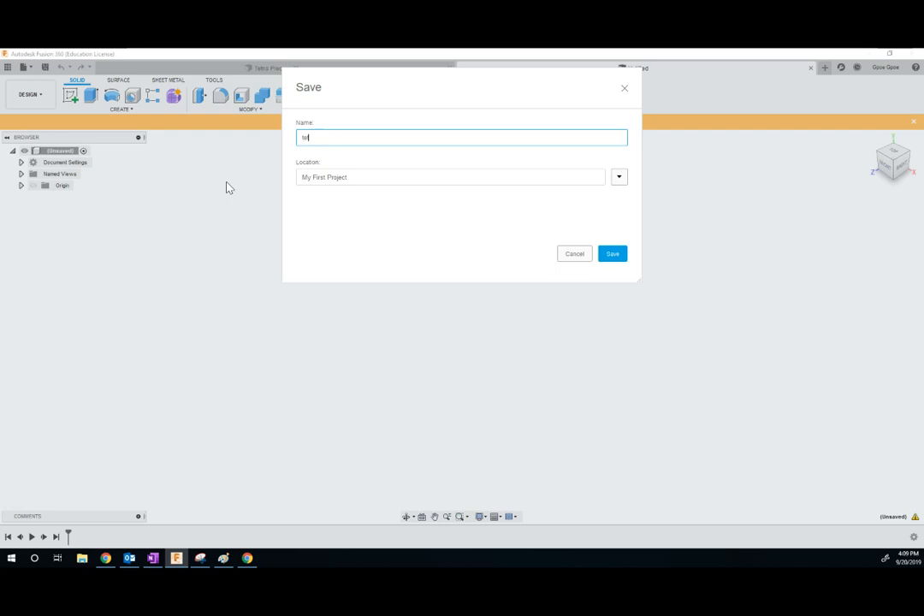
{"action": "type", "text": "tetris piece on"}
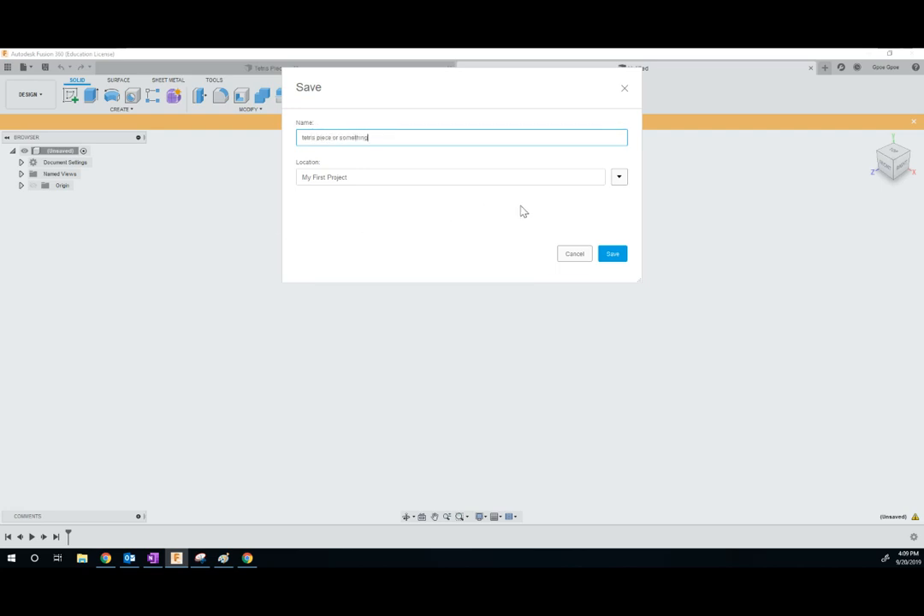
{"action": "left_click", "coordinate": [612, 253]}
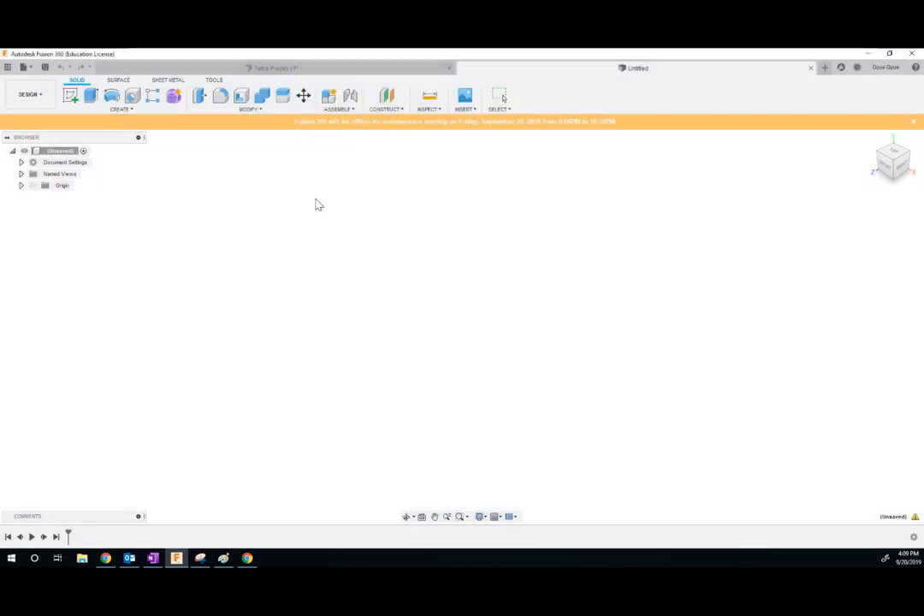
{"action": "left_click", "coordinate": [499, 96]}
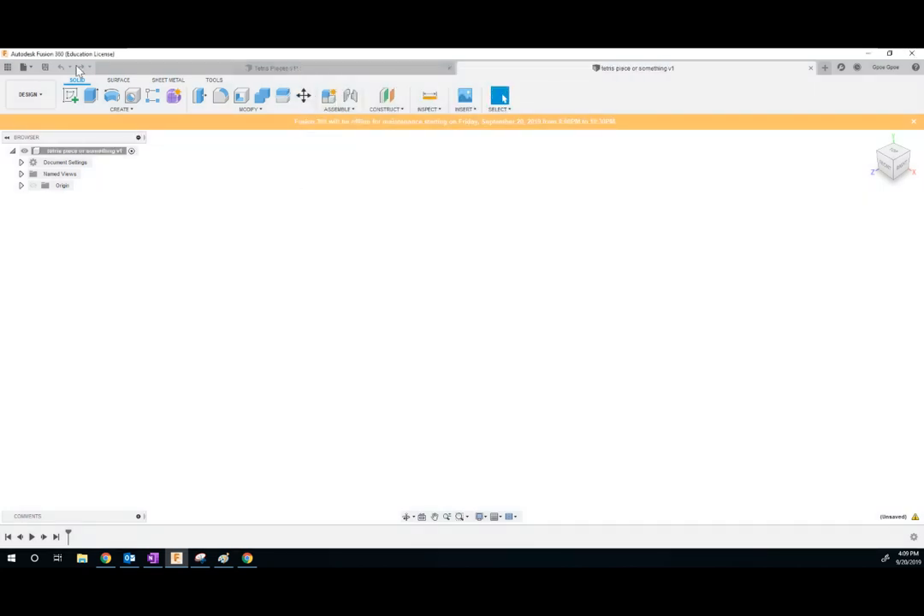
{"action": "mouse_move", "coordinate": [122, 177]}
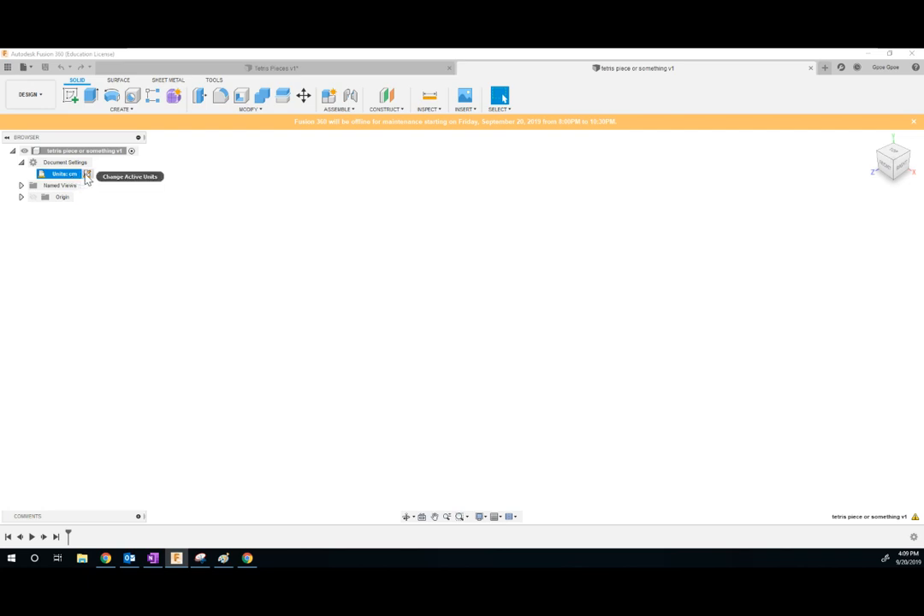
{"action": "left_click", "coordinate": [87, 173]}
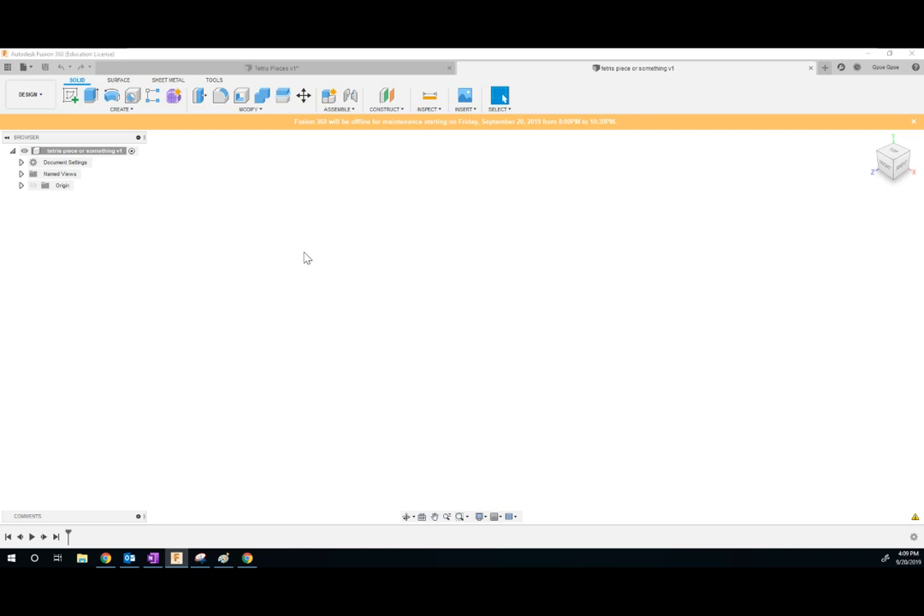
{"action": "mouse_move", "coordinate": [299, 235]}
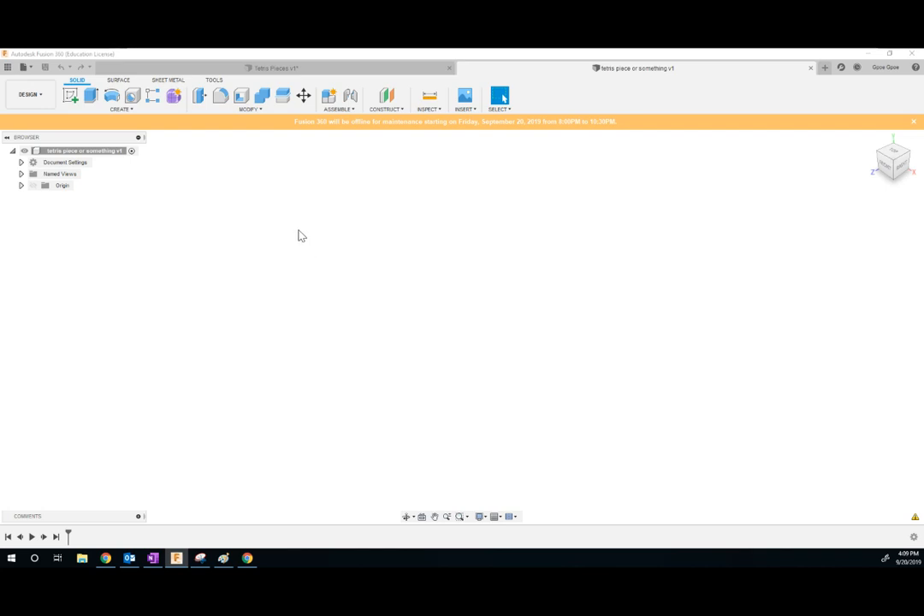
{"action": "mouse_move", "coordinate": [426, 334]}
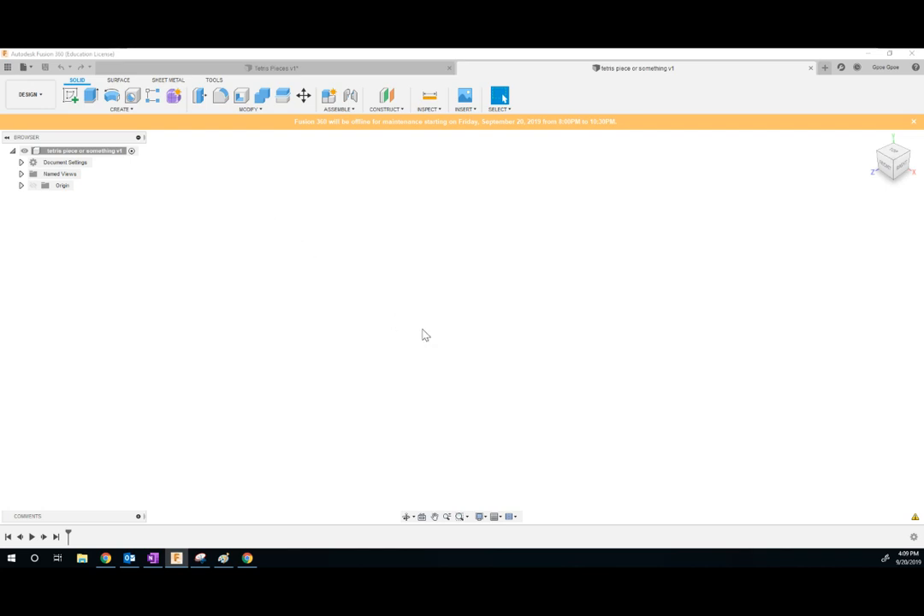
{"action": "mouse_move", "coordinate": [414, 325]}
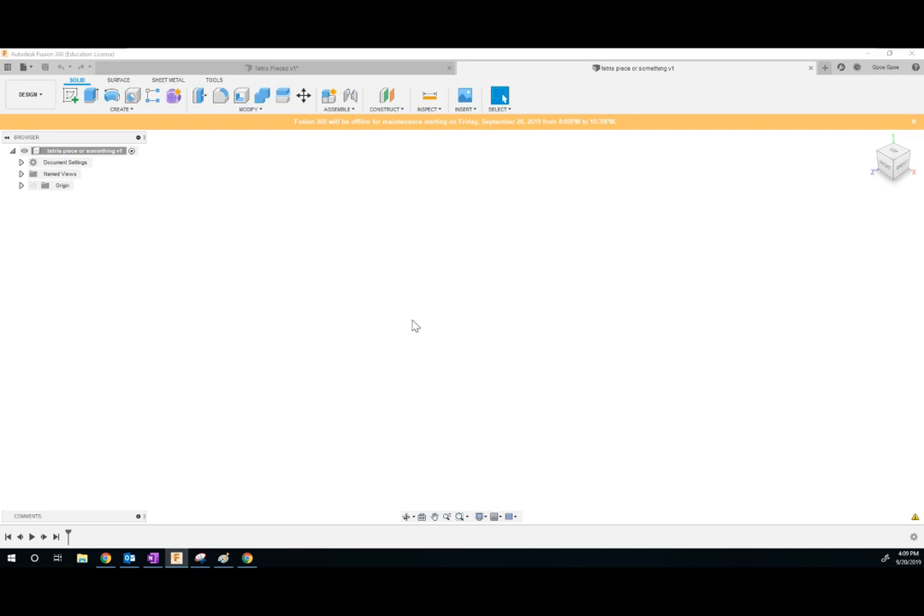
{"action": "mouse_move", "coordinate": [415, 323]}
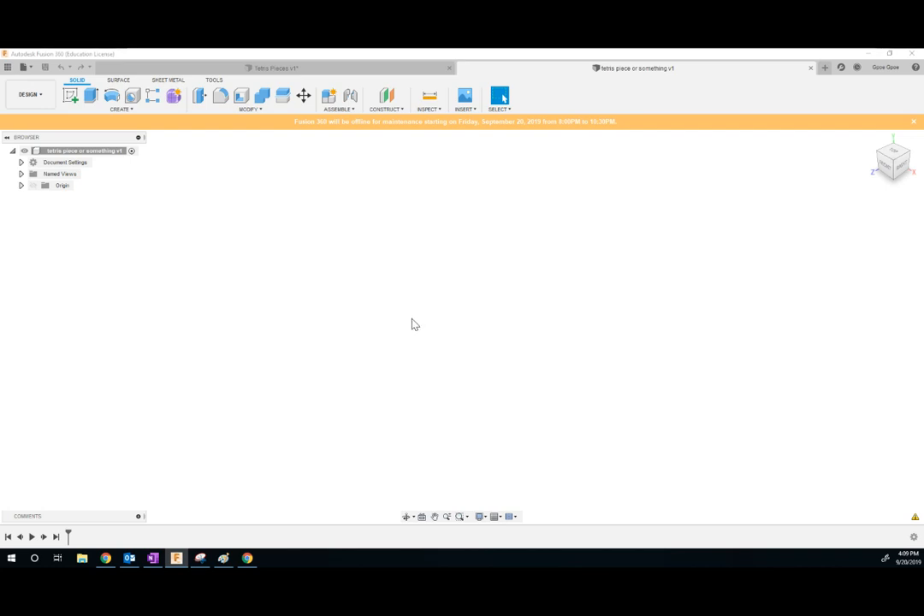
{"action": "mouse_move", "coordinate": [413, 323]}
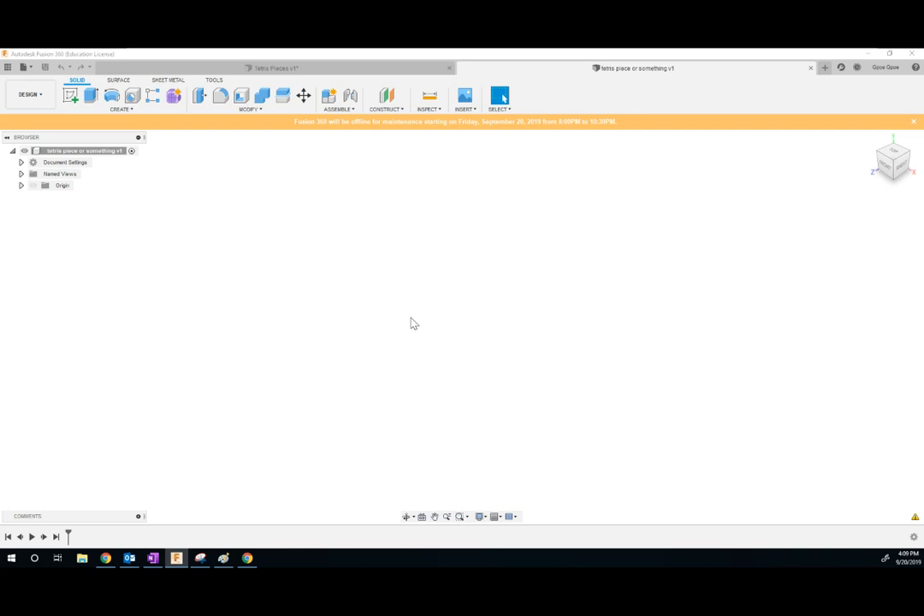
{"action": "mouse_move", "coordinate": [178, 183]}
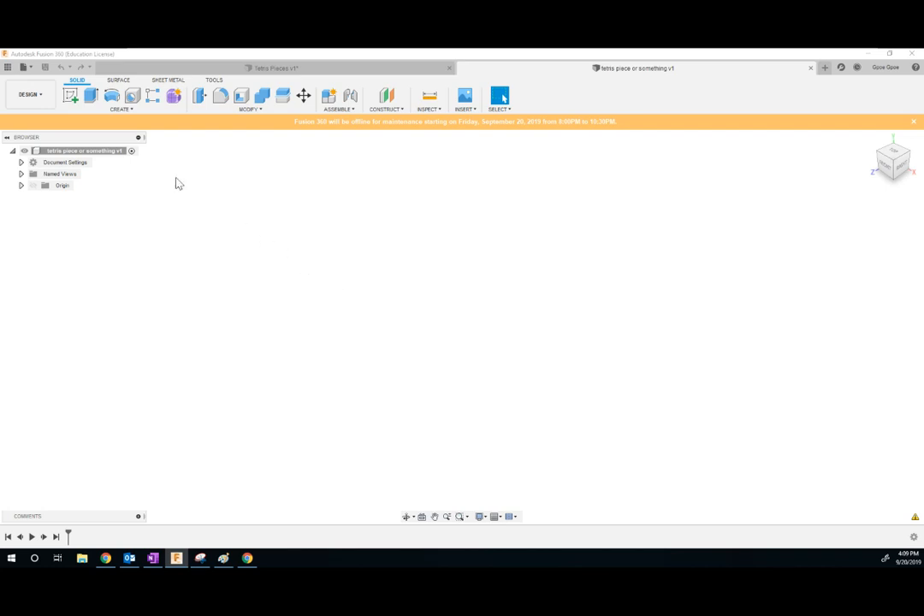
{"action": "mouse_move", "coordinate": [71, 96]}
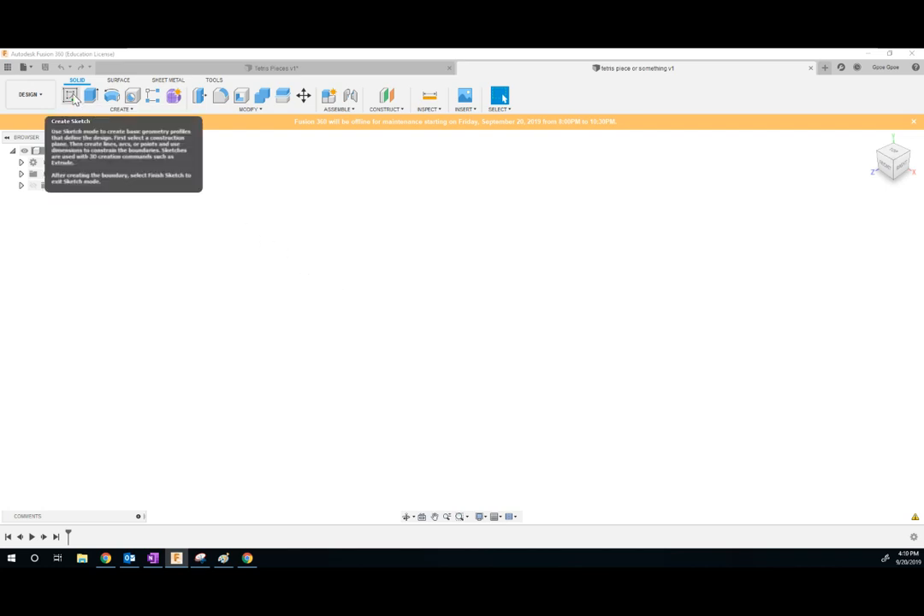
{"action": "mouse_move", "coordinate": [344, 305]}
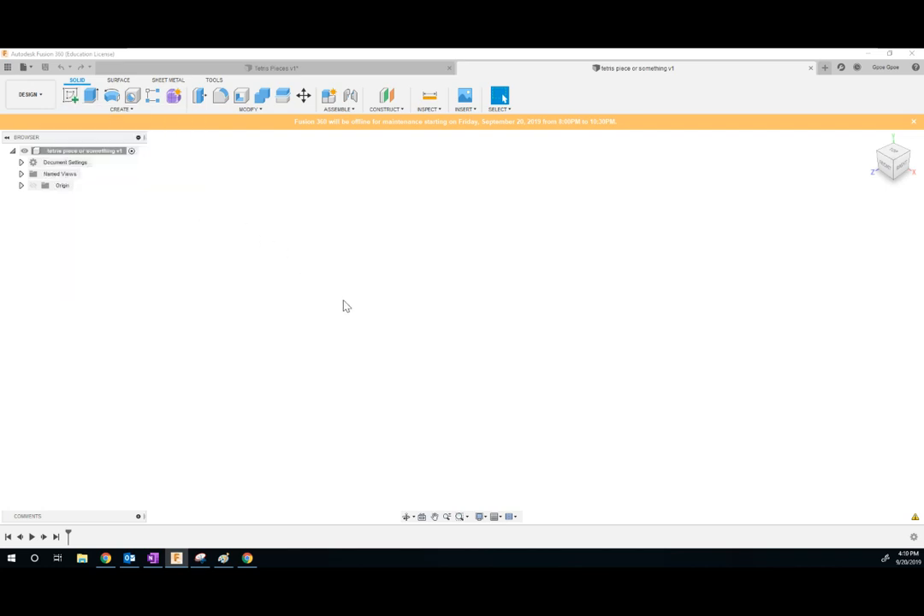
{"action": "mouse_move", "coordinate": [44, 84]}
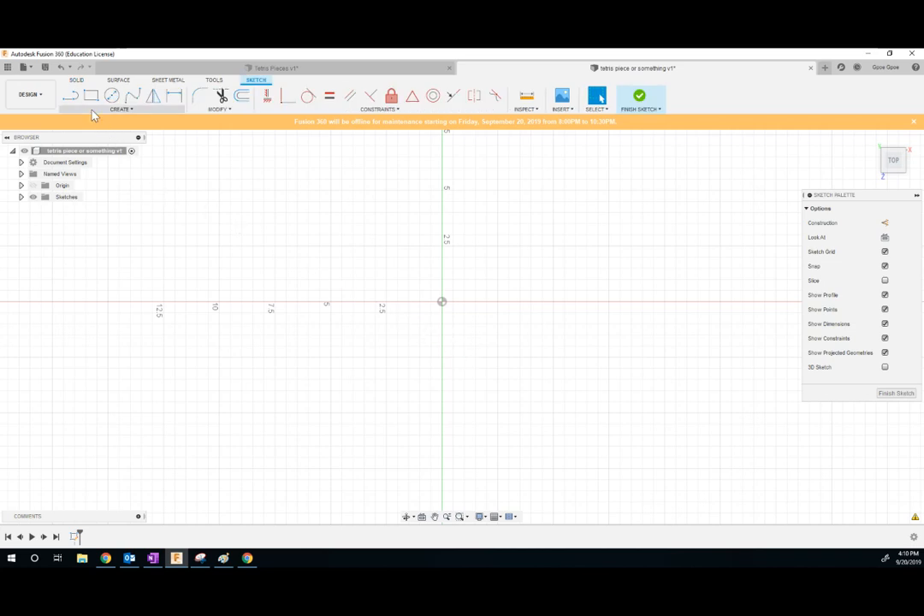
{"action": "mouse_move", "coordinate": [89, 96]}
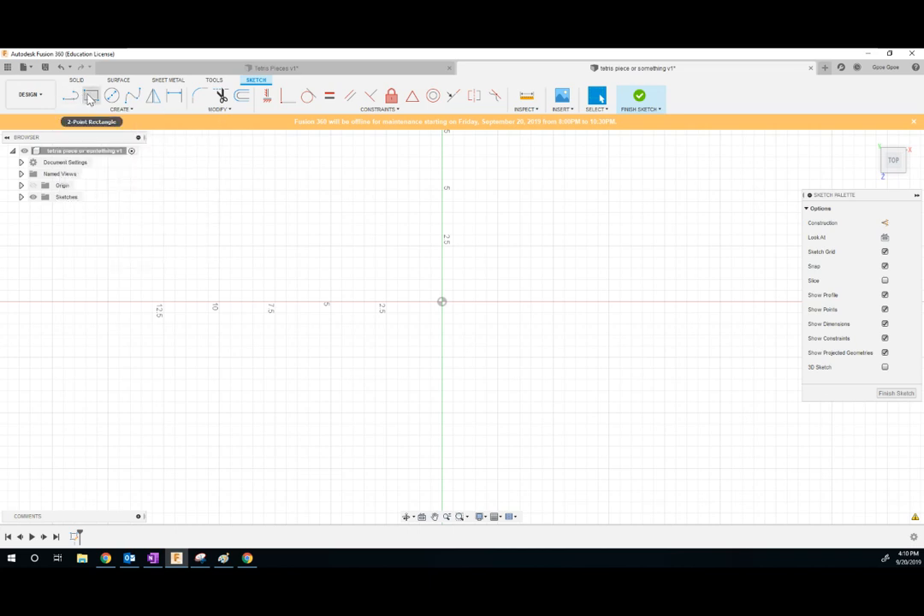
Activate the 2-Point Rectangle tool in the top-plane sketch
{"action": "left_click", "coordinate": [90, 95]}
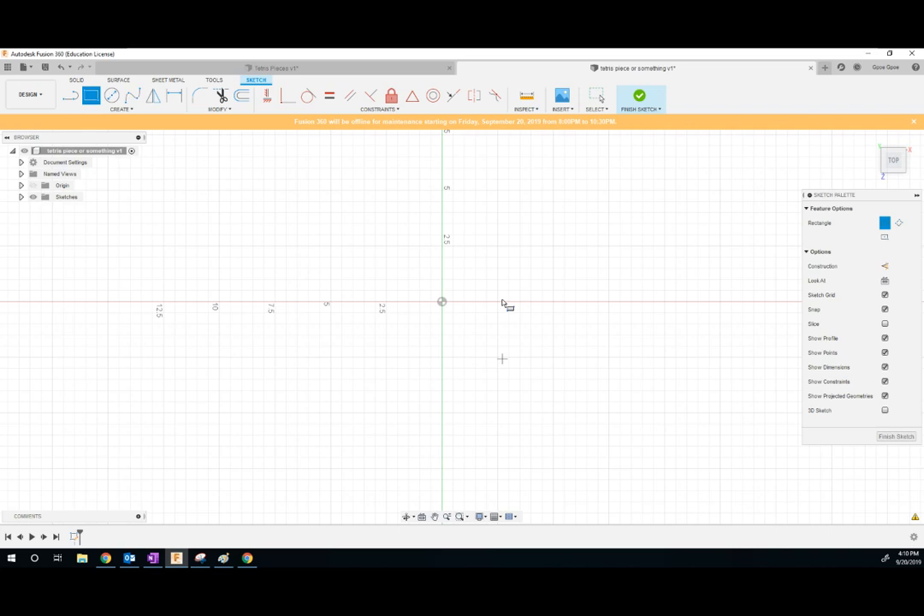
{"action": "mouse_move", "coordinate": [333, 192]}
{"action": "type", "text": "1"}
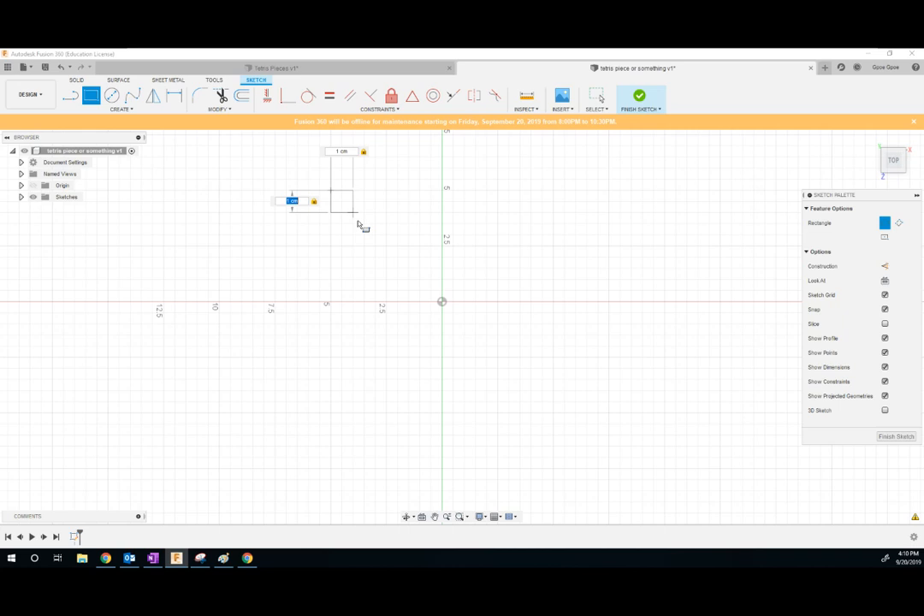
{"action": "mouse_move", "coordinate": [376, 253]}
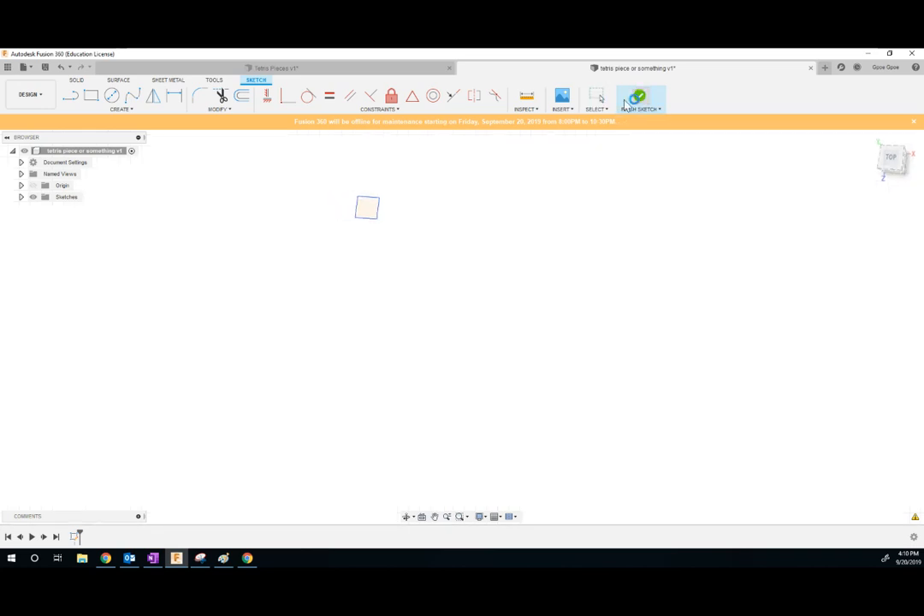
Finish the 1 cm square sketch, leaving a flat profile on the top plane
{"action": "left_click", "coordinate": [640, 97]}
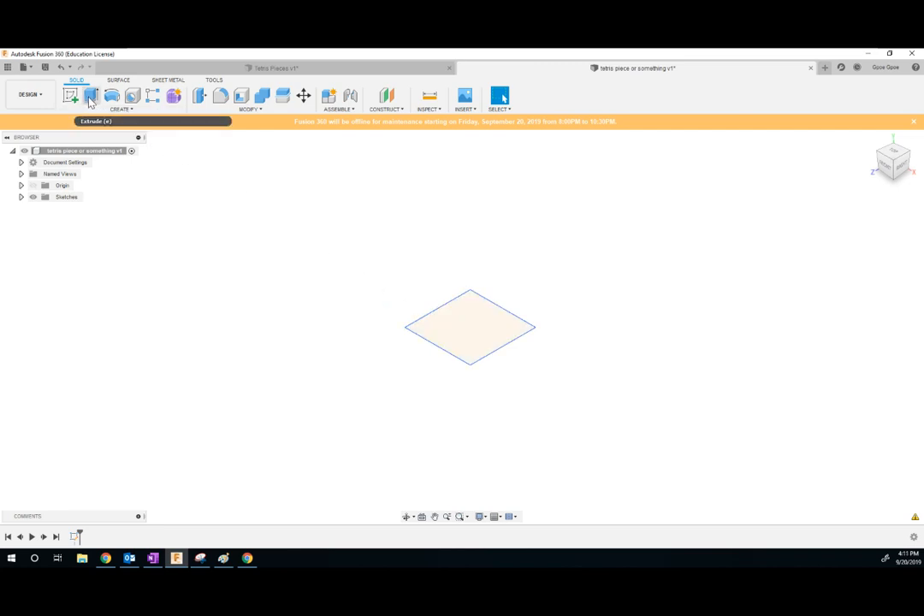
{"action": "mouse_move", "coordinate": [91, 95]}
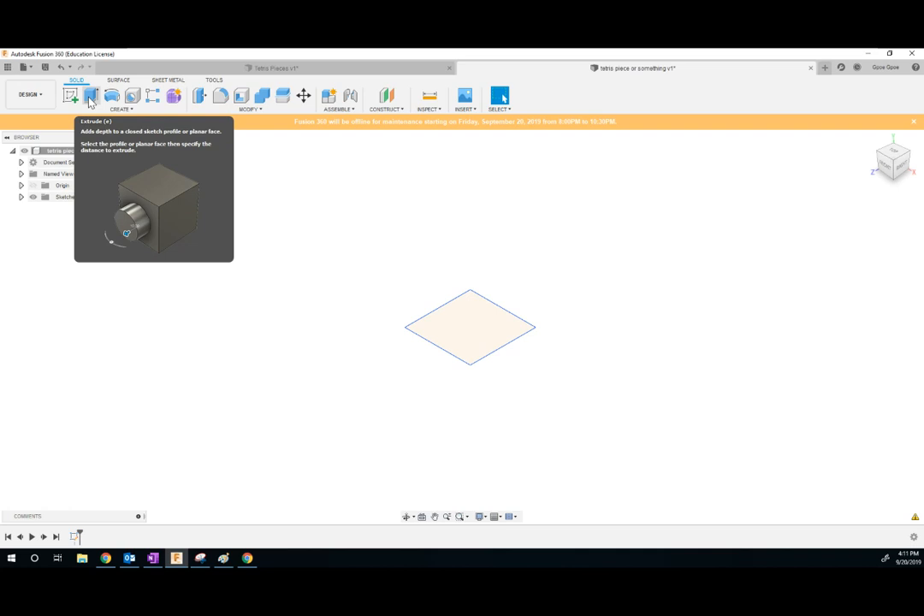
{"action": "mouse_move", "coordinate": [432, 311]}
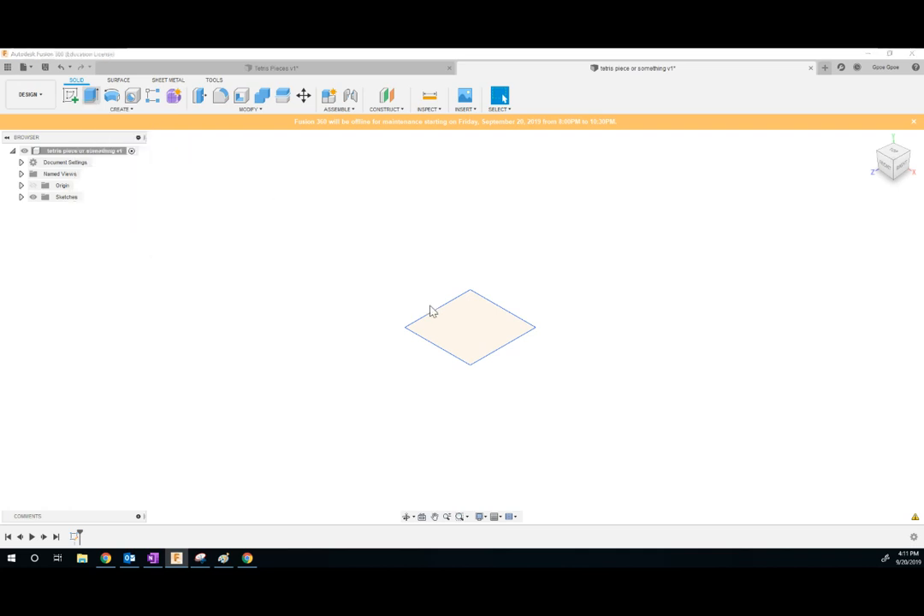
Extrude the square profile into a 1 cm solid cube as a new body
{"action": "left_click", "coordinate": [72, 96]}
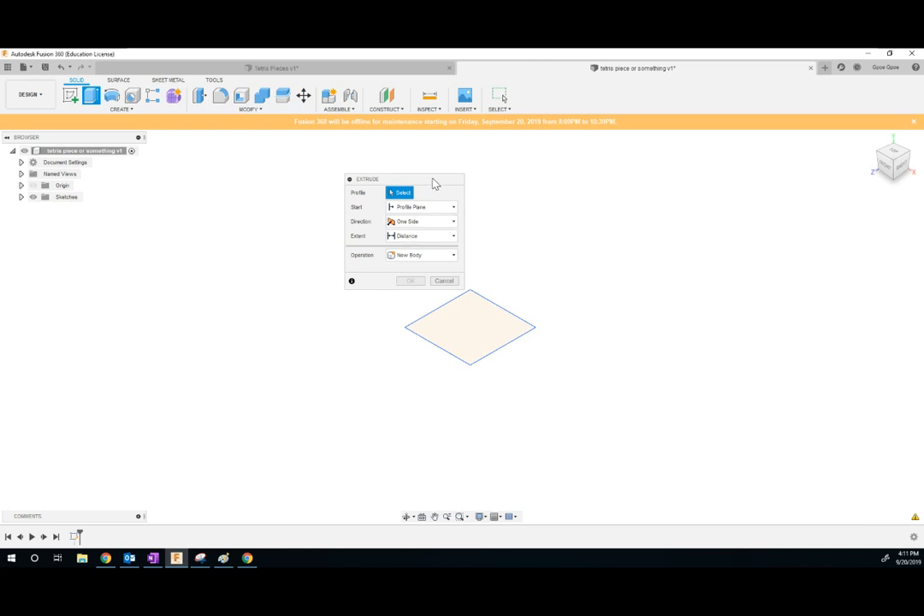
{"action": "left_click", "coordinate": [468, 328]}
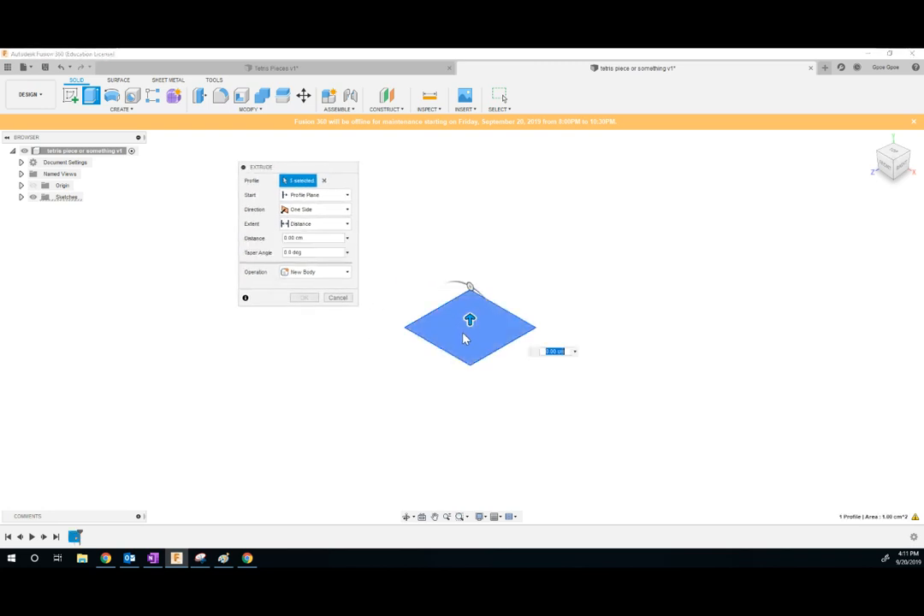
{"action": "left_click", "coordinate": [304, 297]}
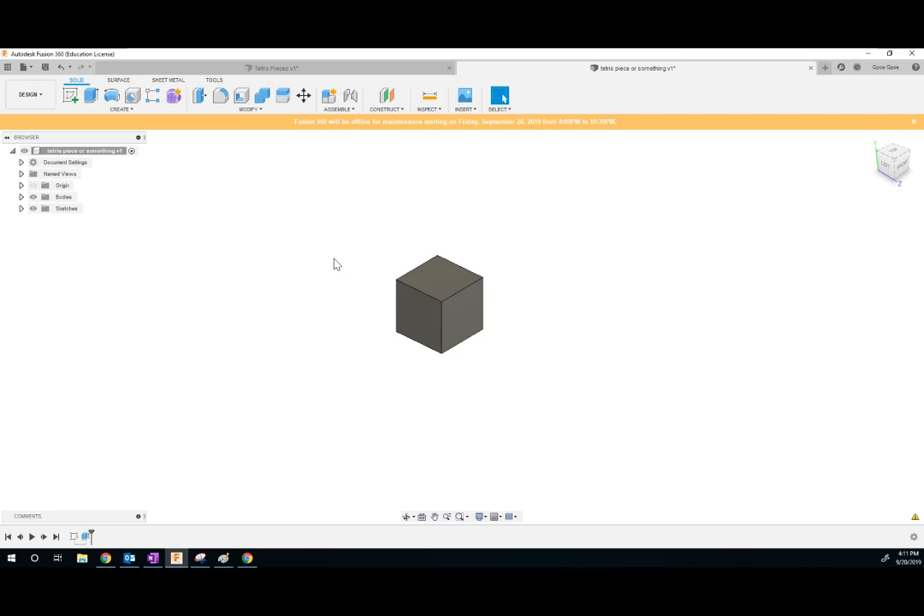
{"action": "mouse_move", "coordinate": [72, 96]}
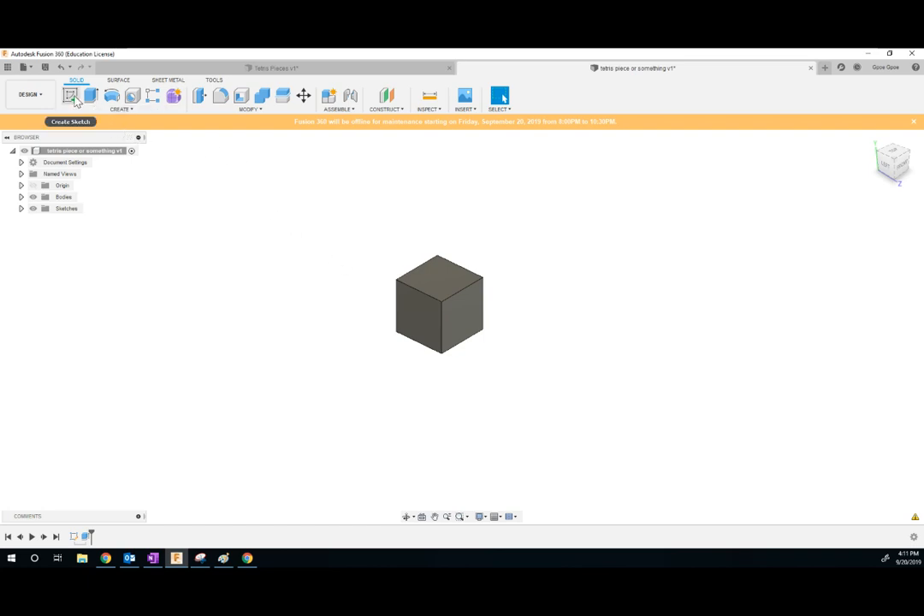
{"action": "left_click", "coordinate": [70, 96]}
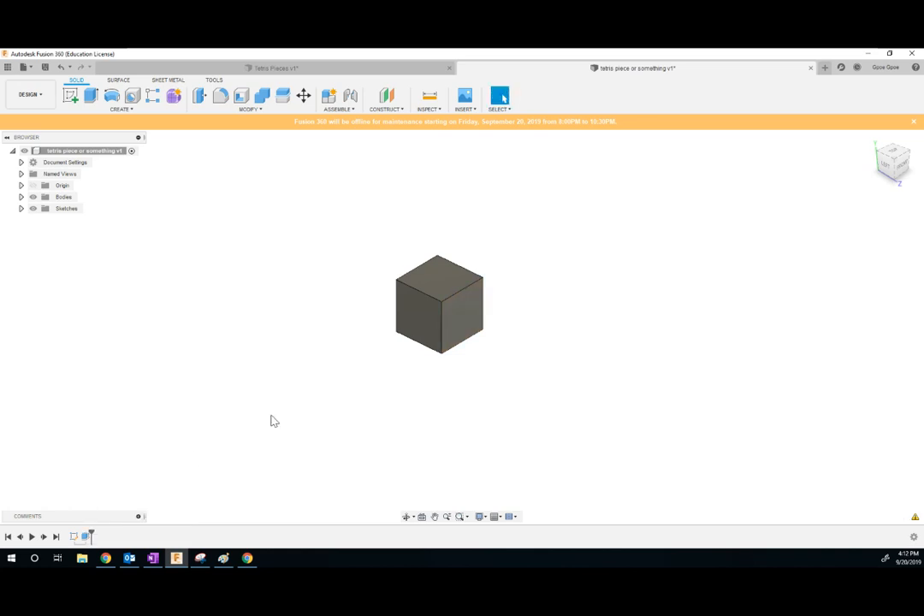
Extrude the cube's right face outward by an entered distance to form a bar
{"action": "left_click", "coordinate": [91, 95]}
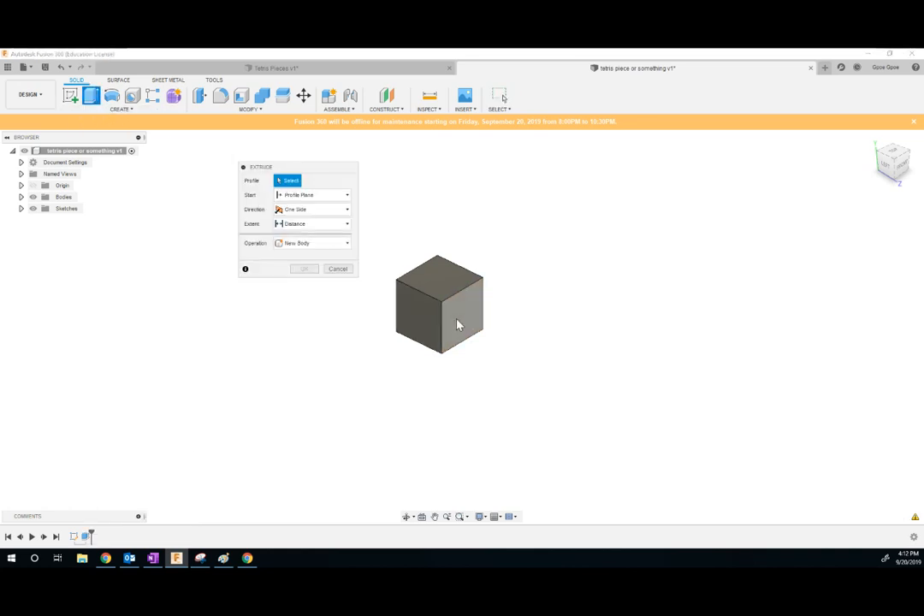
{"action": "left_click", "coordinate": [457, 323]}
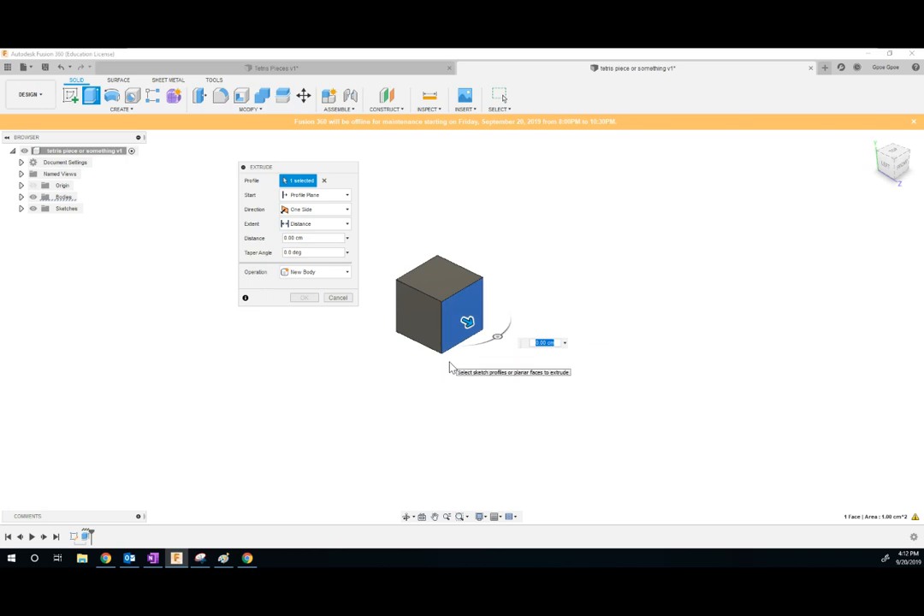
{"action": "left_click", "coordinate": [304, 297]}
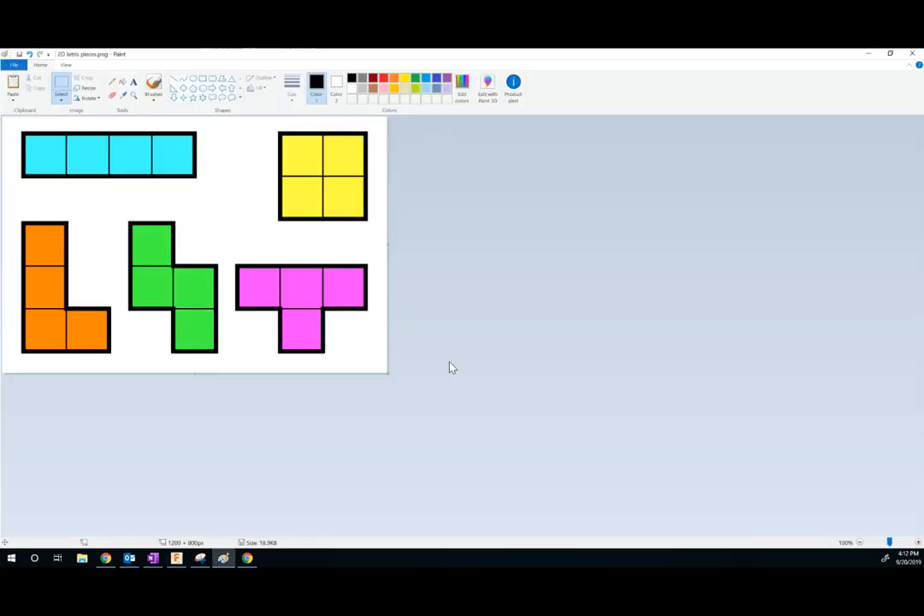
{"action": "mouse_move", "coordinate": [303, 298]}
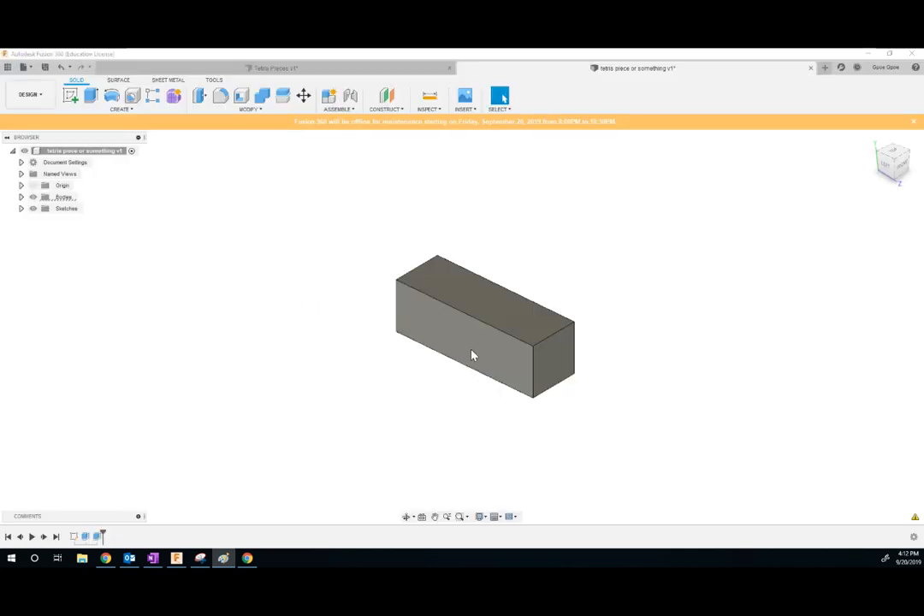
{"action": "mouse_move", "coordinate": [90, 96]}
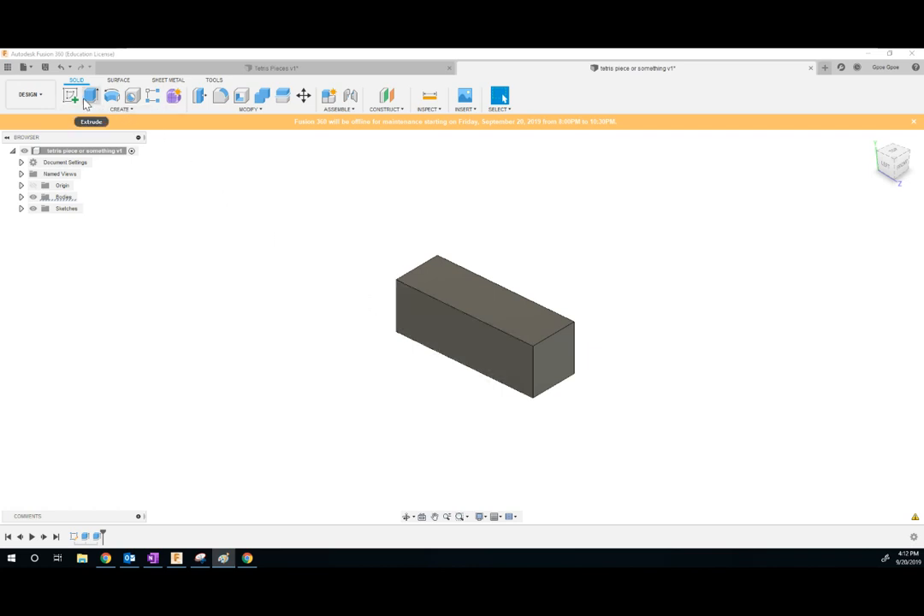
{"action": "mouse_move", "coordinate": [71, 96]}
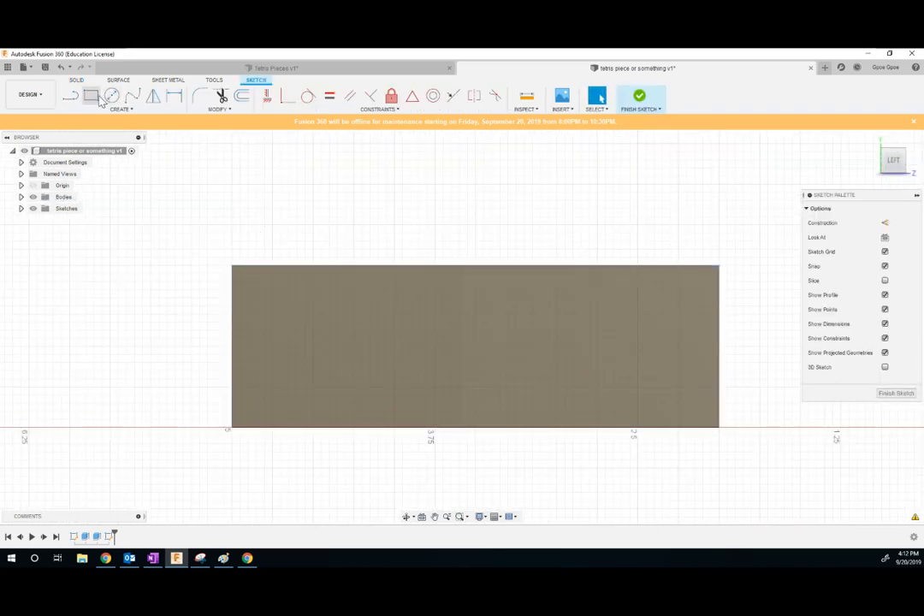
Draw two adjacent 1 cm squares on the bar's side face and trim an extra line
{"action": "left_click", "coordinate": [92, 96]}
{"action": "type", "text": "1"}
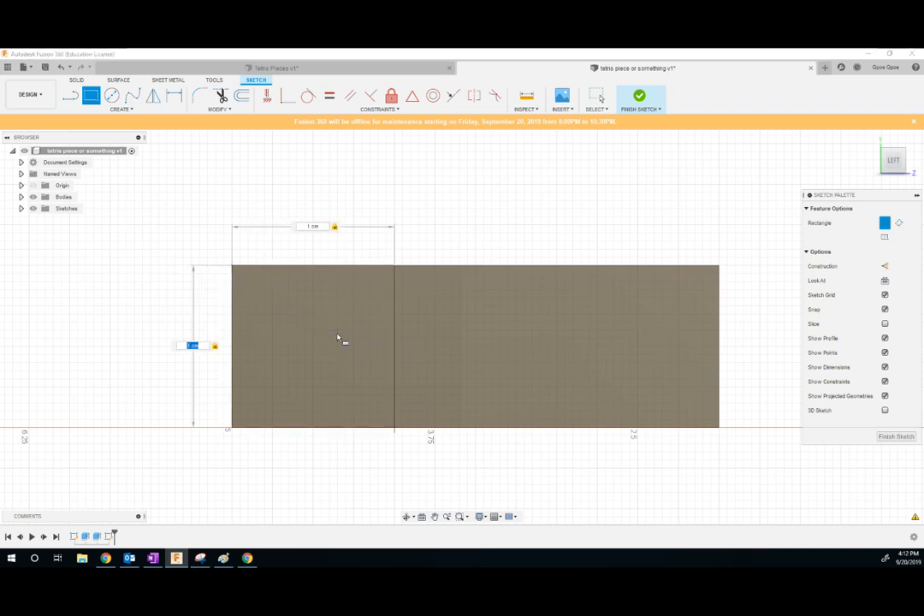
{"action": "left_click", "coordinate": [491, 308]}
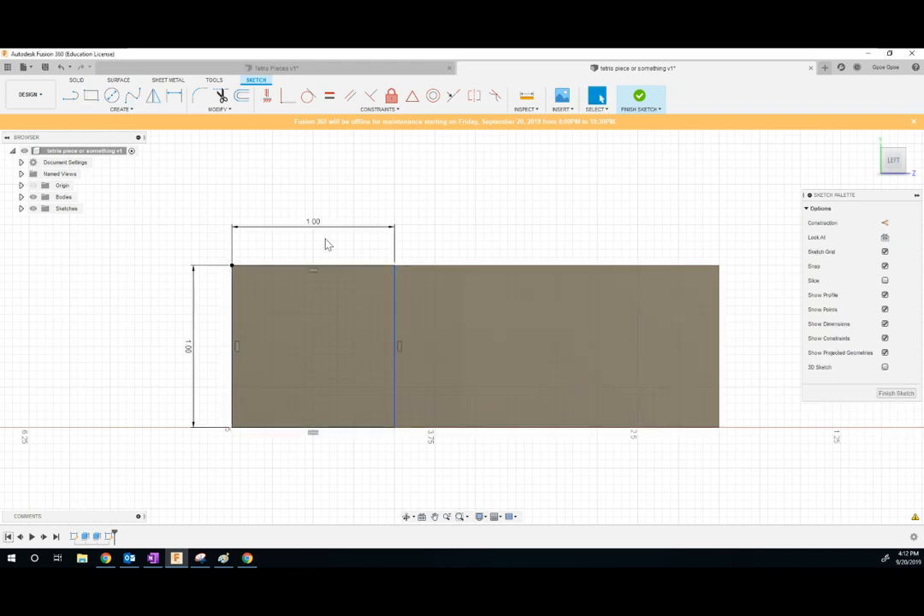
{"action": "left_click", "coordinate": [91, 95]}
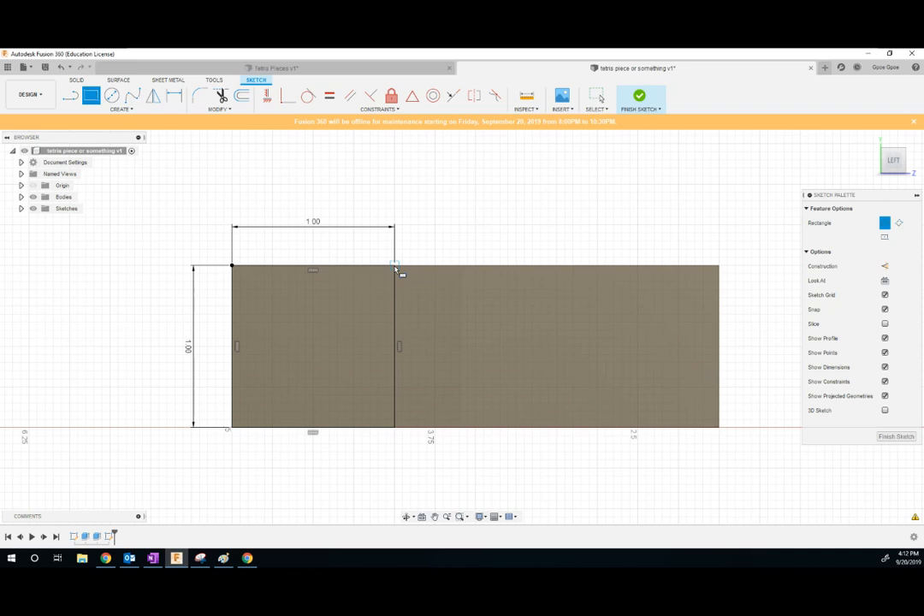
{"action": "left_click_drag", "start_coordinate": [398, 272], "coordinate": [494, 368]}
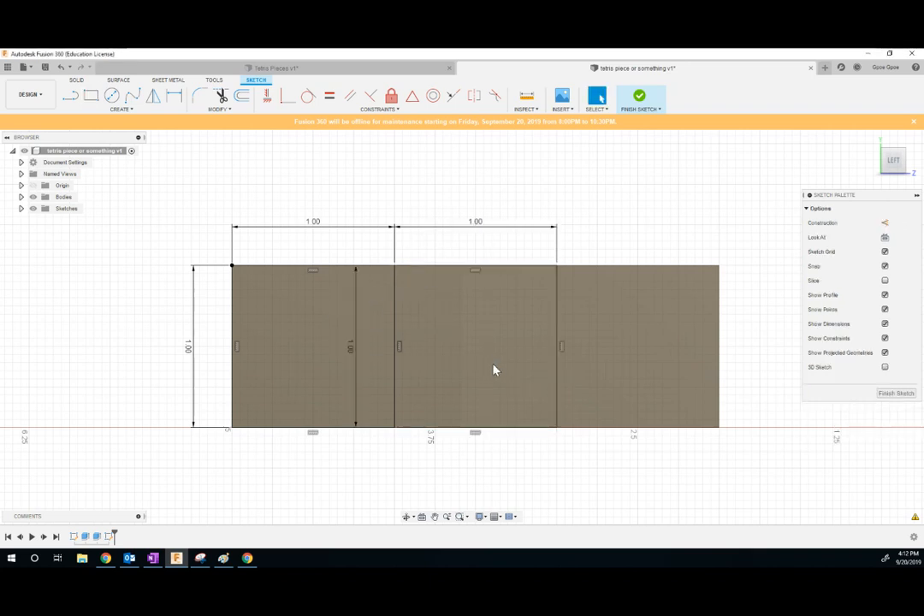
{"action": "mouse_move", "coordinate": [287, 266]}
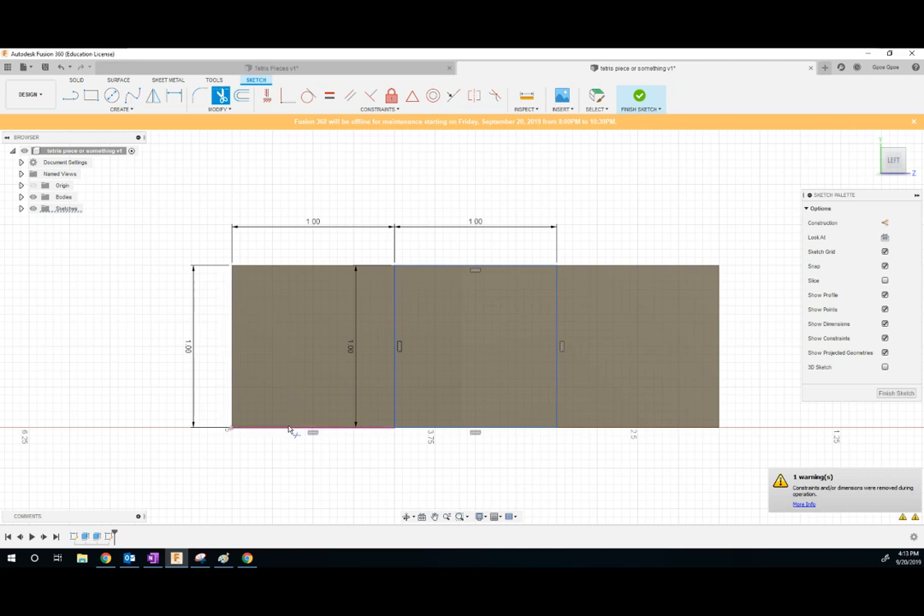
{"action": "left_click", "coordinate": [639, 96]}
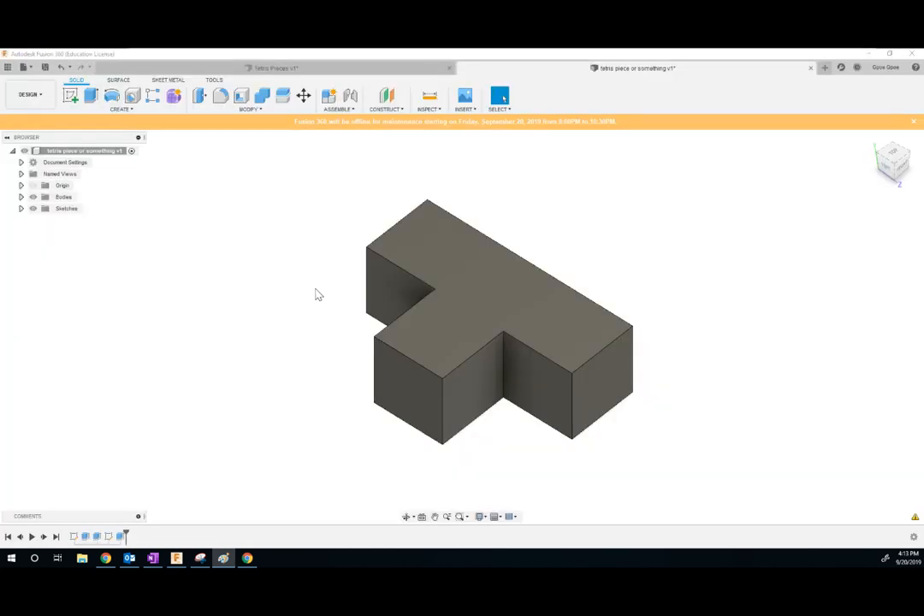
{"action": "mouse_move", "coordinate": [430, 277]}
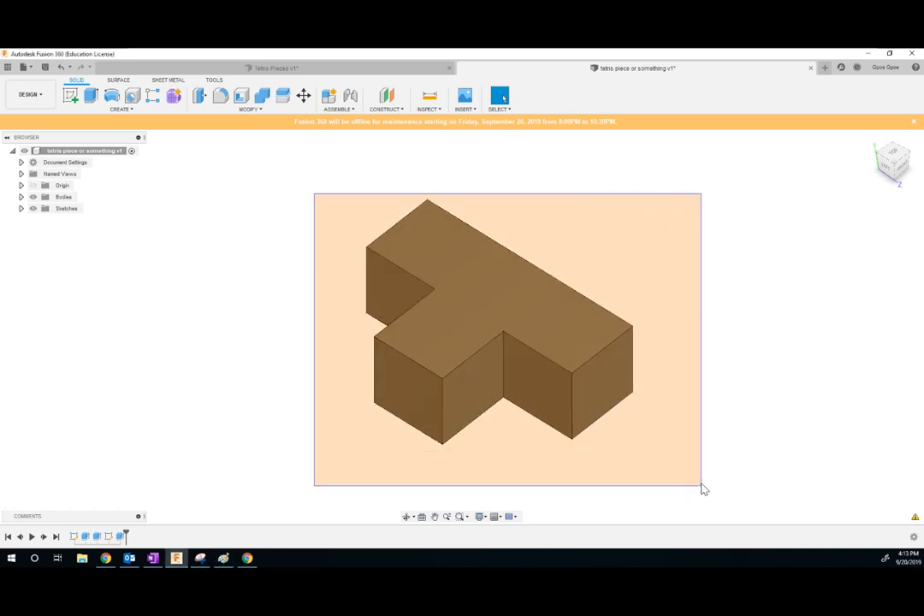
Apply a brown wood finish from the Appearance library to the T-piece
{"action": "right_click", "coordinate": [504, 325]}
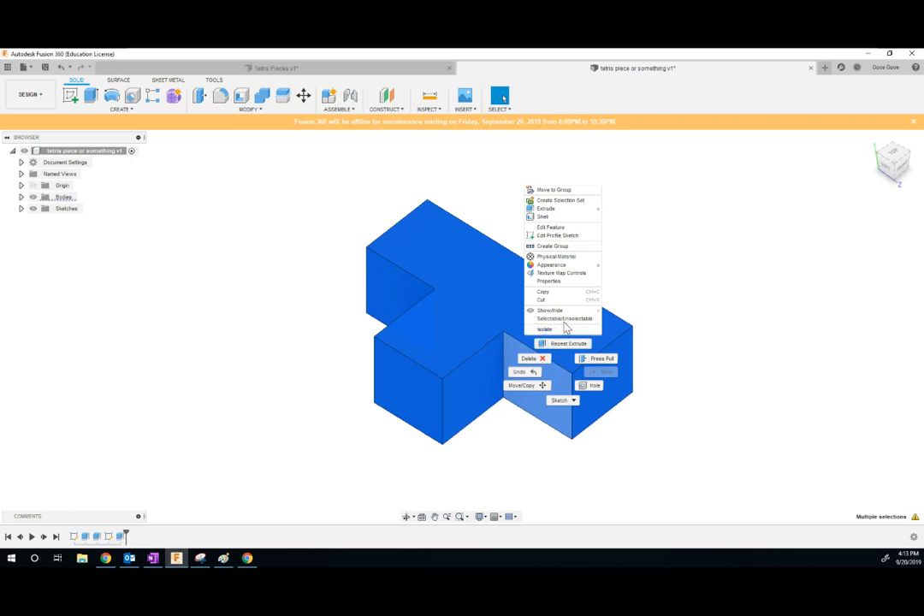
{"action": "mouse_move", "coordinate": [552, 264]}
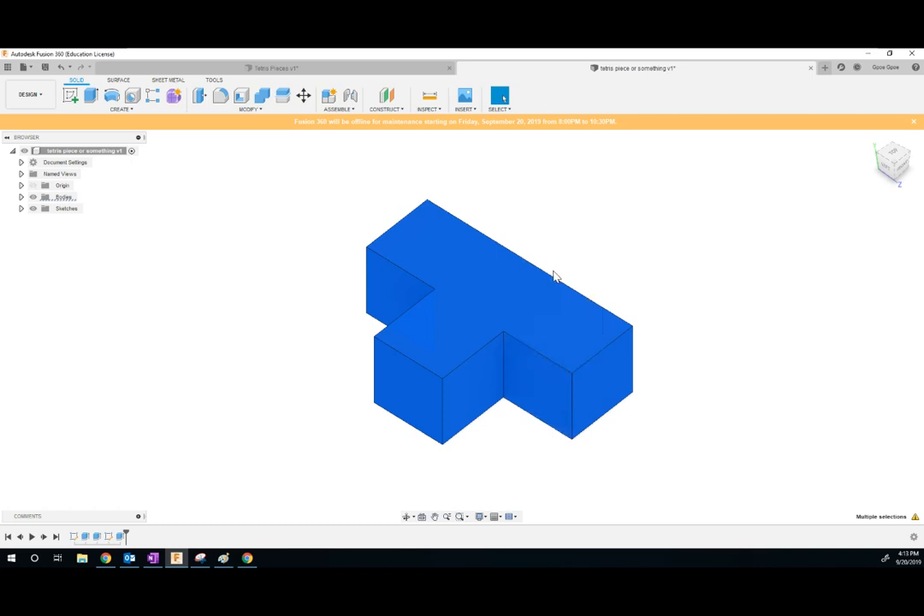
{"action": "left_click", "coordinate": [500, 96]}
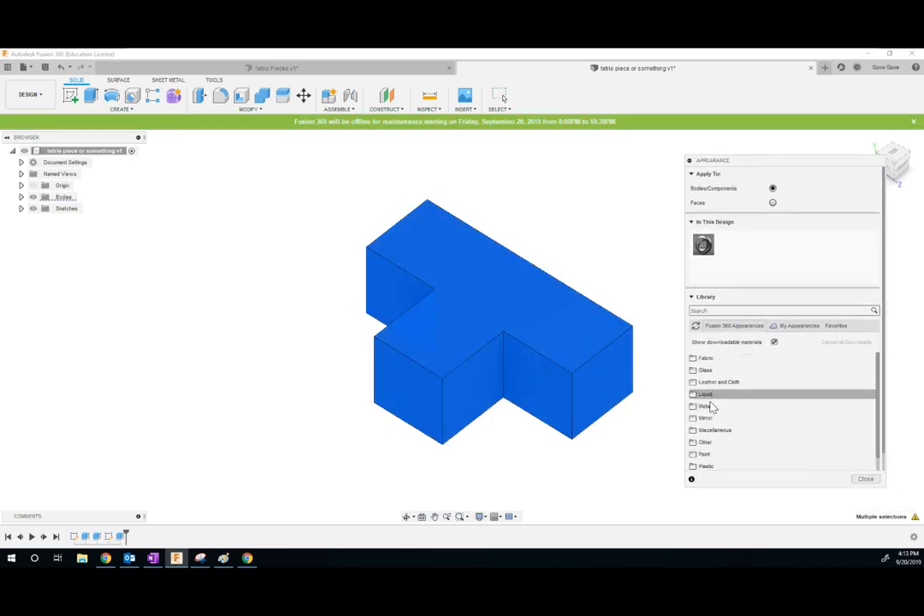
{"action": "scroll", "scroll_direction": "down", "scroll_amount": 3}
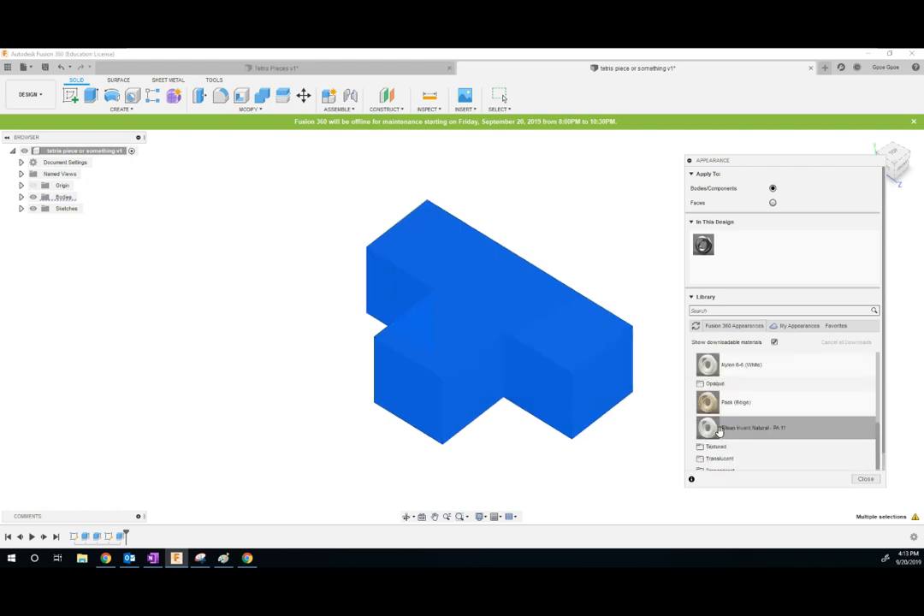
{"action": "scroll", "scroll_direction": "down", "scroll_amount": 3}
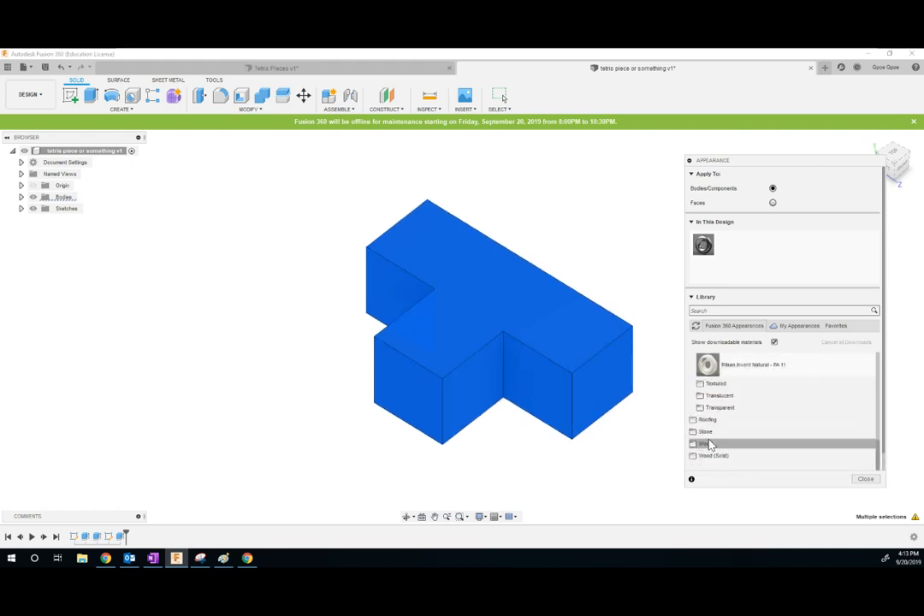
{"action": "left_click", "coordinate": [705, 443]}
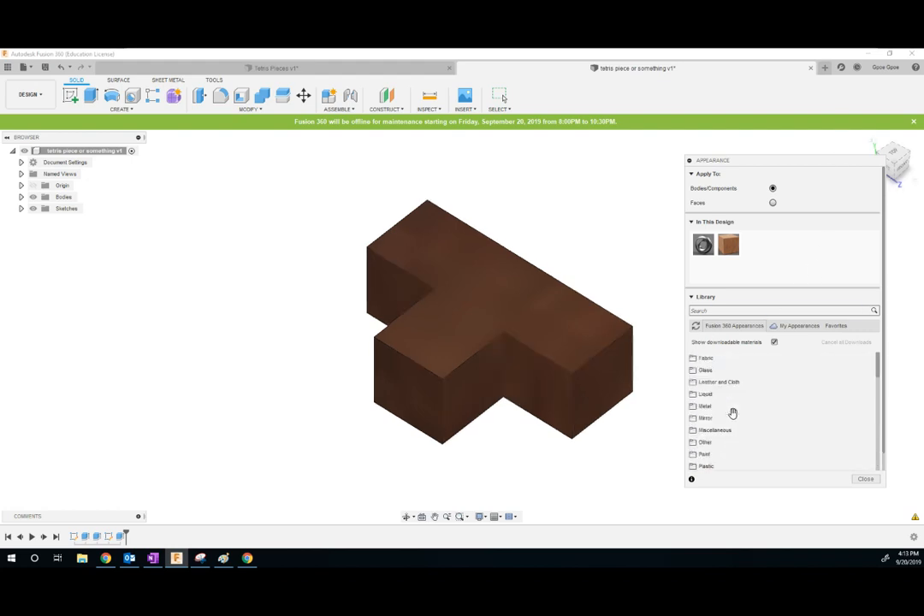
{"action": "left_click", "coordinate": [705, 406]}
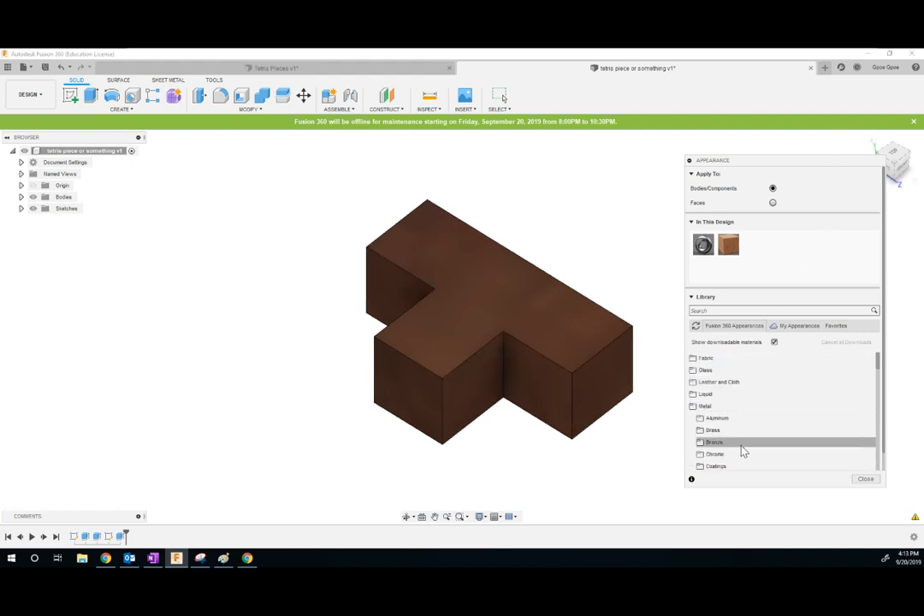
{"action": "left_click", "coordinate": [713, 442]}
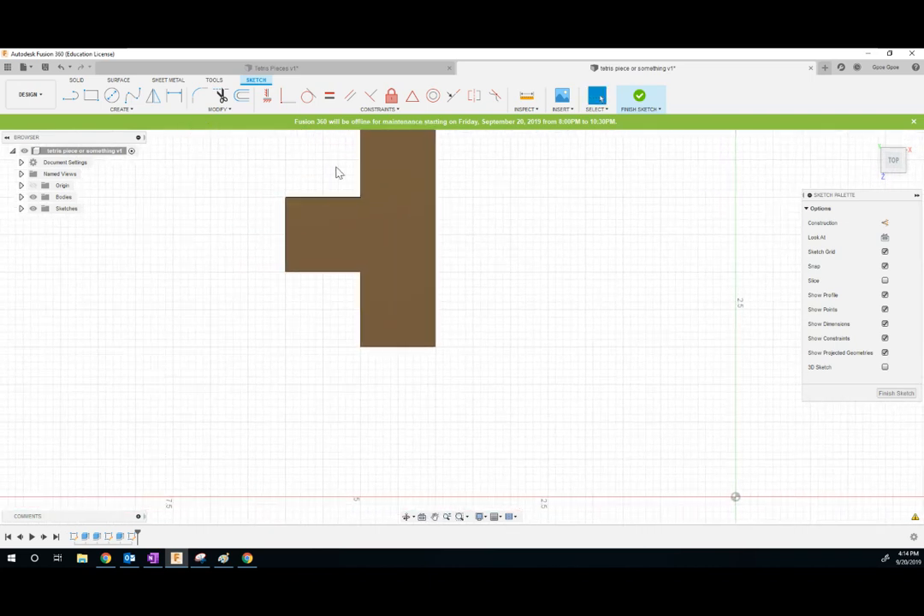
{"action": "mouse_move", "coordinate": [189, 105]}
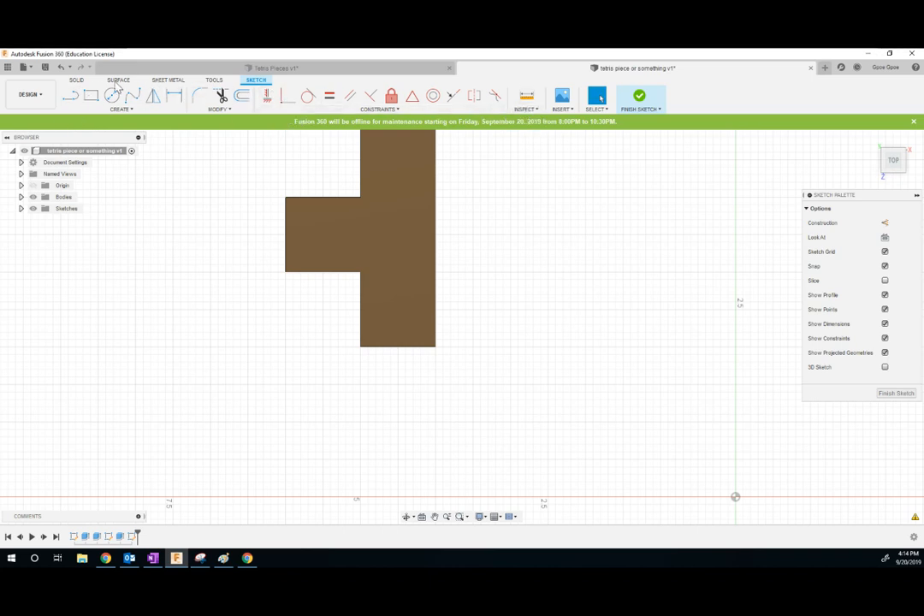
{"action": "mouse_move", "coordinate": [168, 126]}
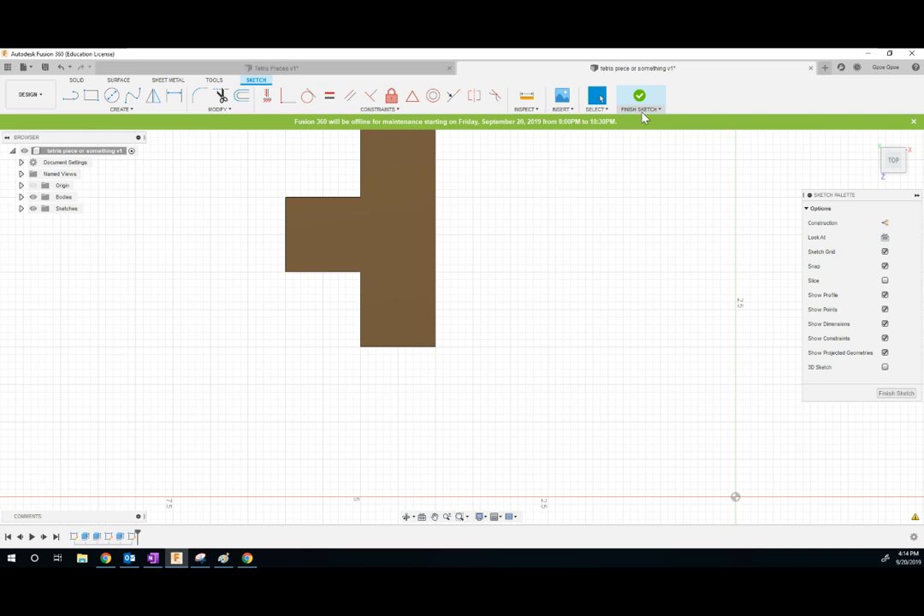
{"action": "mouse_move", "coordinate": [133, 113]}
{"action": "type", "text": "Mr Poo"}
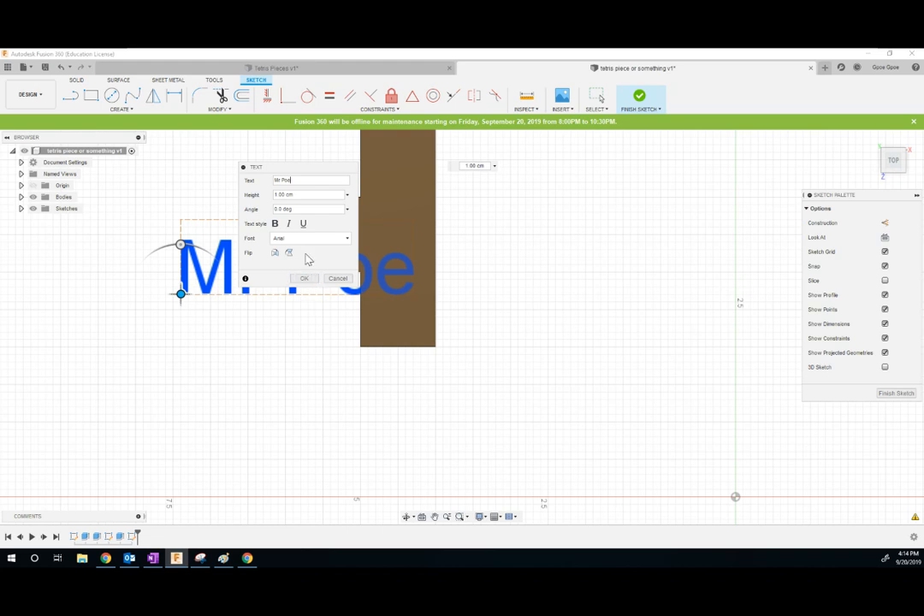
Set the 'Mr Poe' text height to 0.5 cm, confirm it, and finish the sketch
{"action": "left_click", "coordinate": [310, 194]}
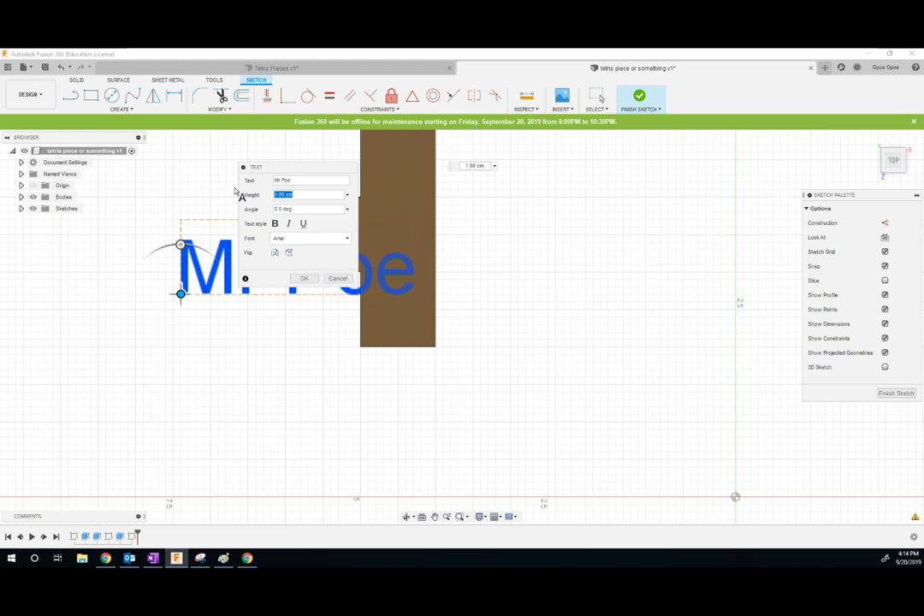
{"action": "type", "text": "5"}
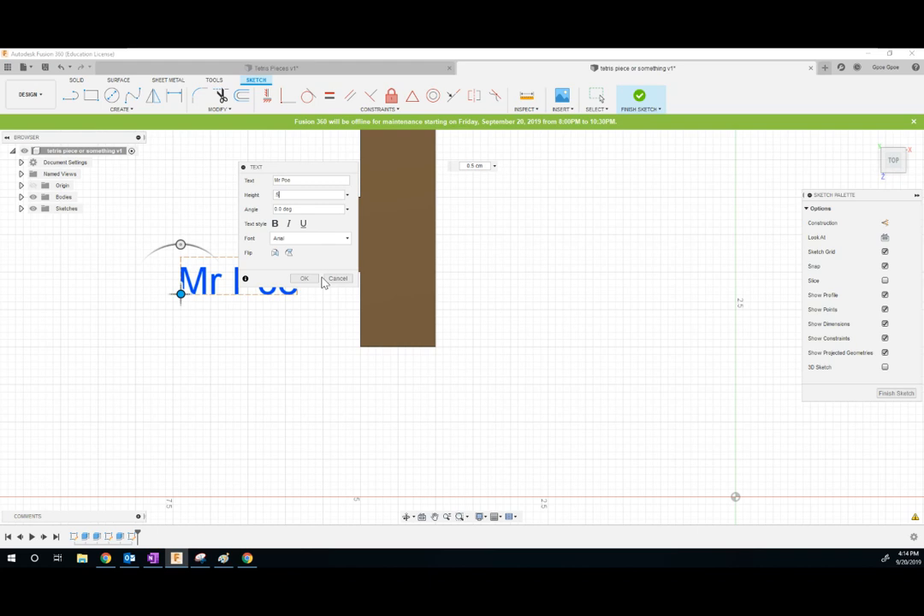
{"action": "left_click", "coordinate": [304, 278]}
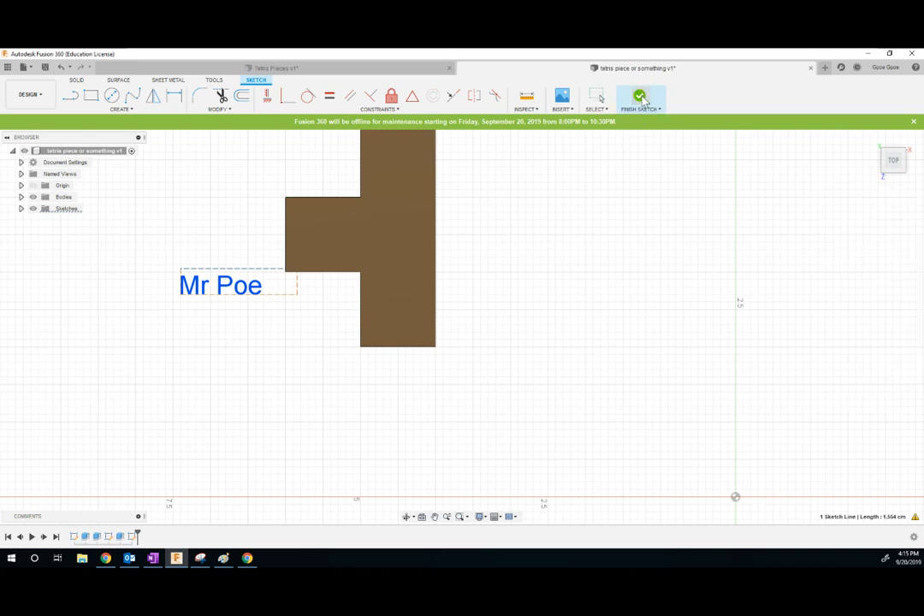
{"action": "left_click", "coordinate": [640, 96]}
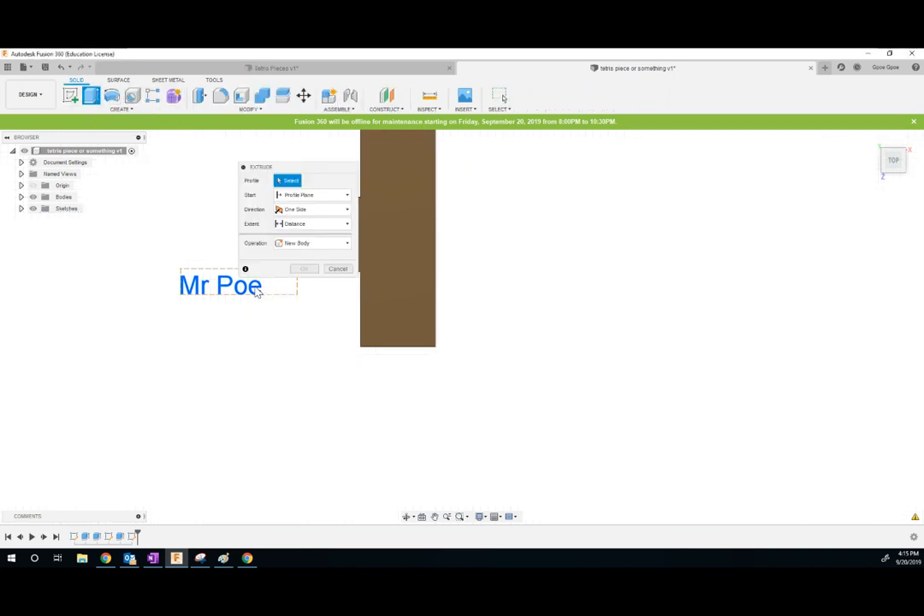